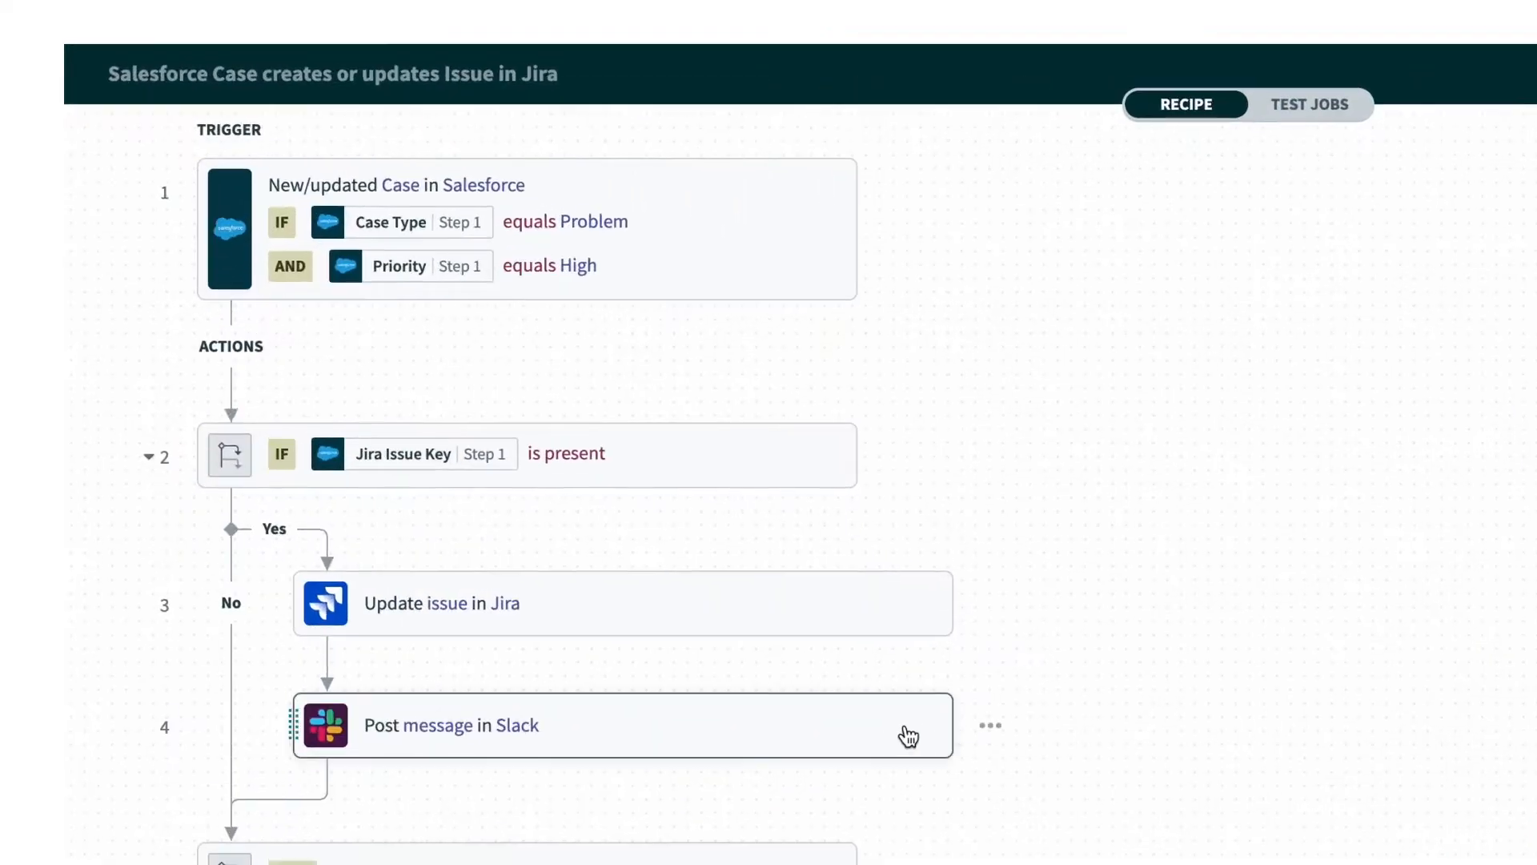
mouse_move(836, 732)
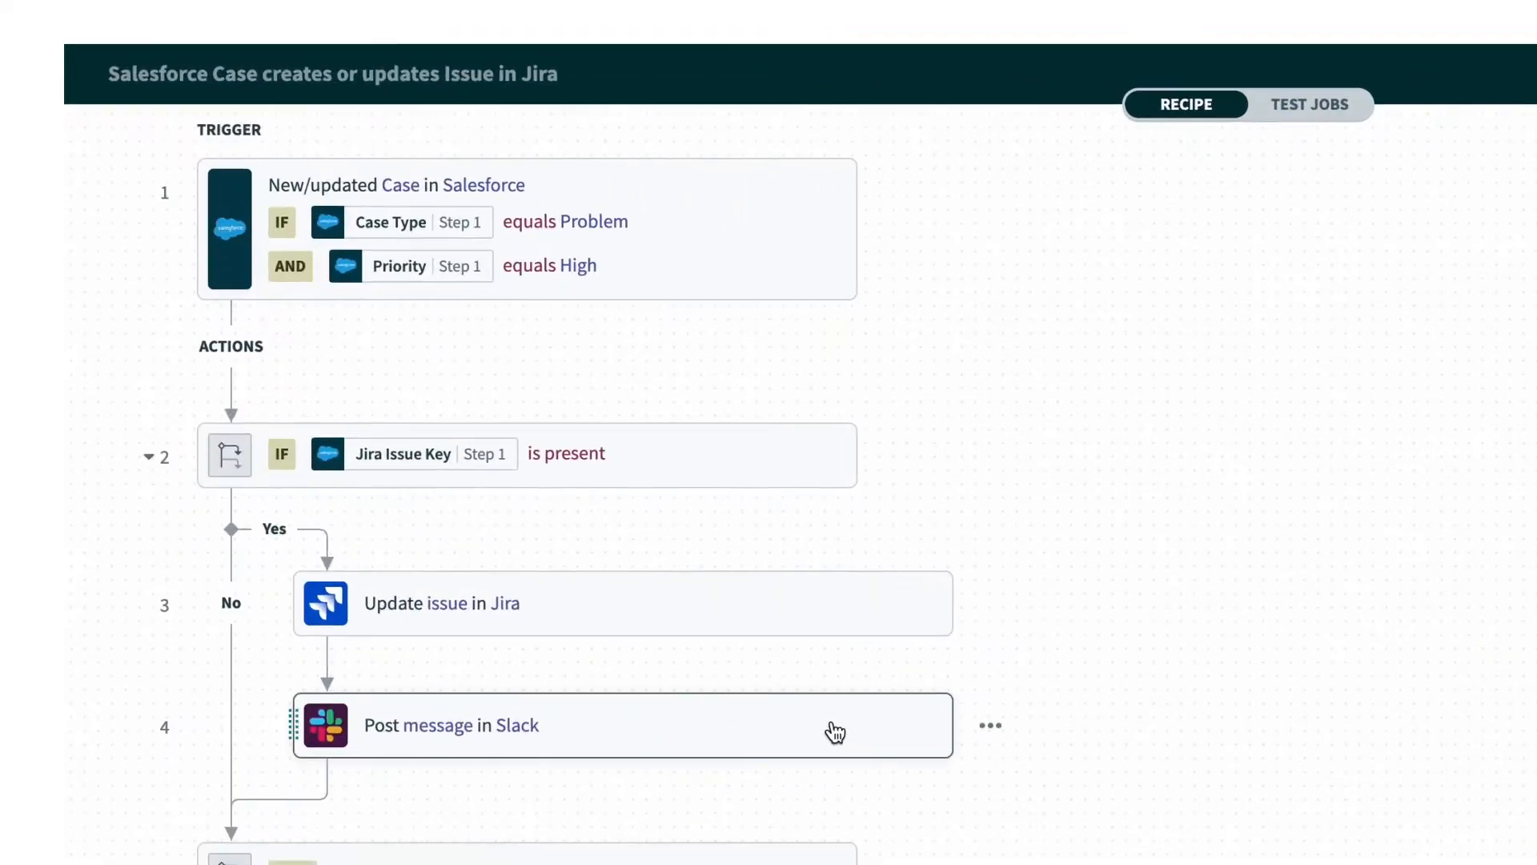
mouse_move(861, 634)
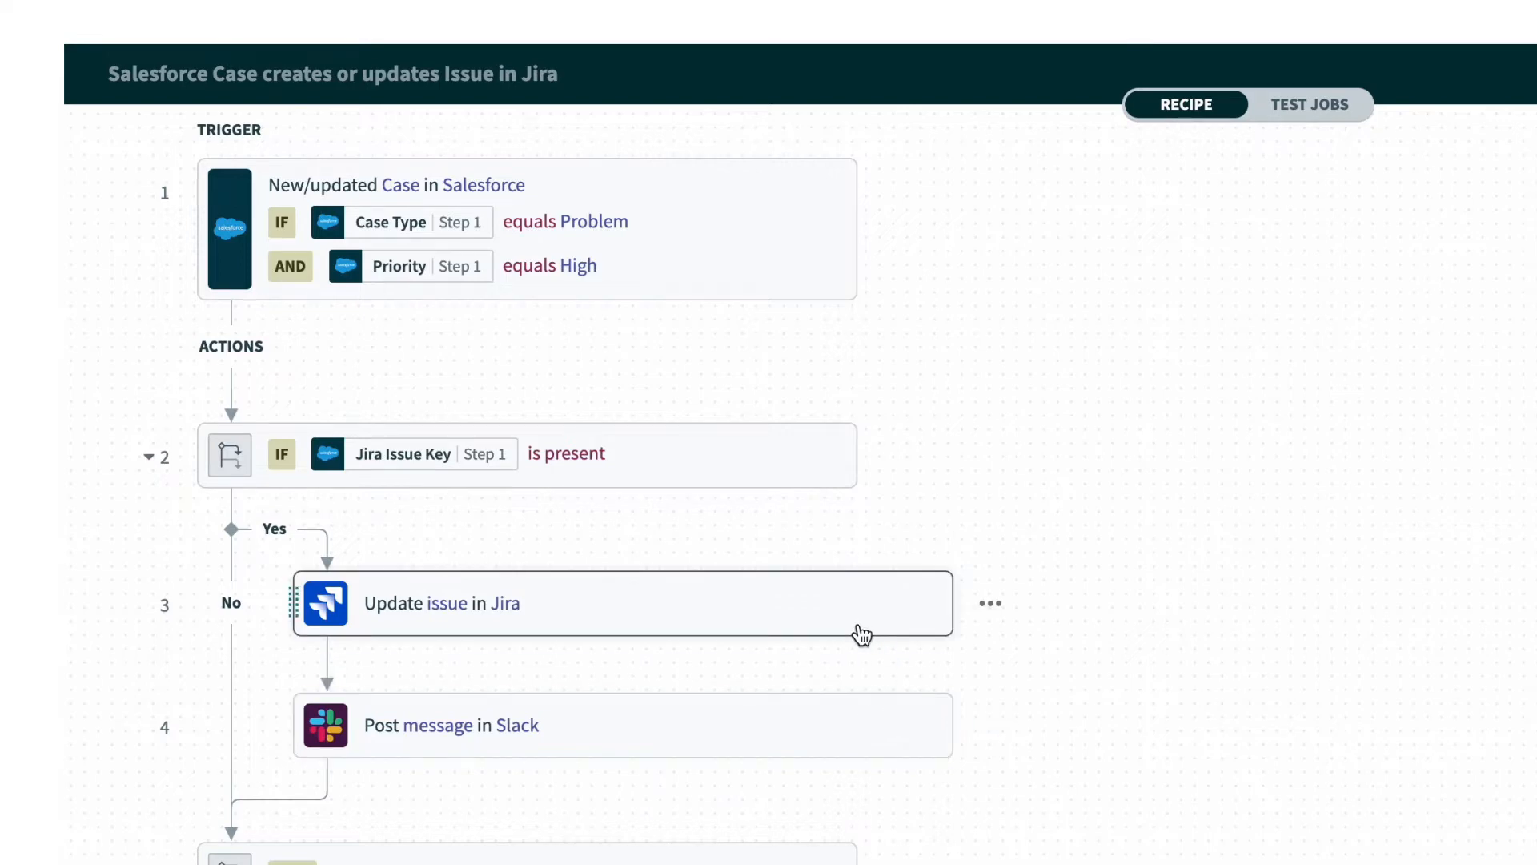
Step: Open the setup panel of step 4 'Post message in Slack' on the recipe canvas
left_click(623, 726)
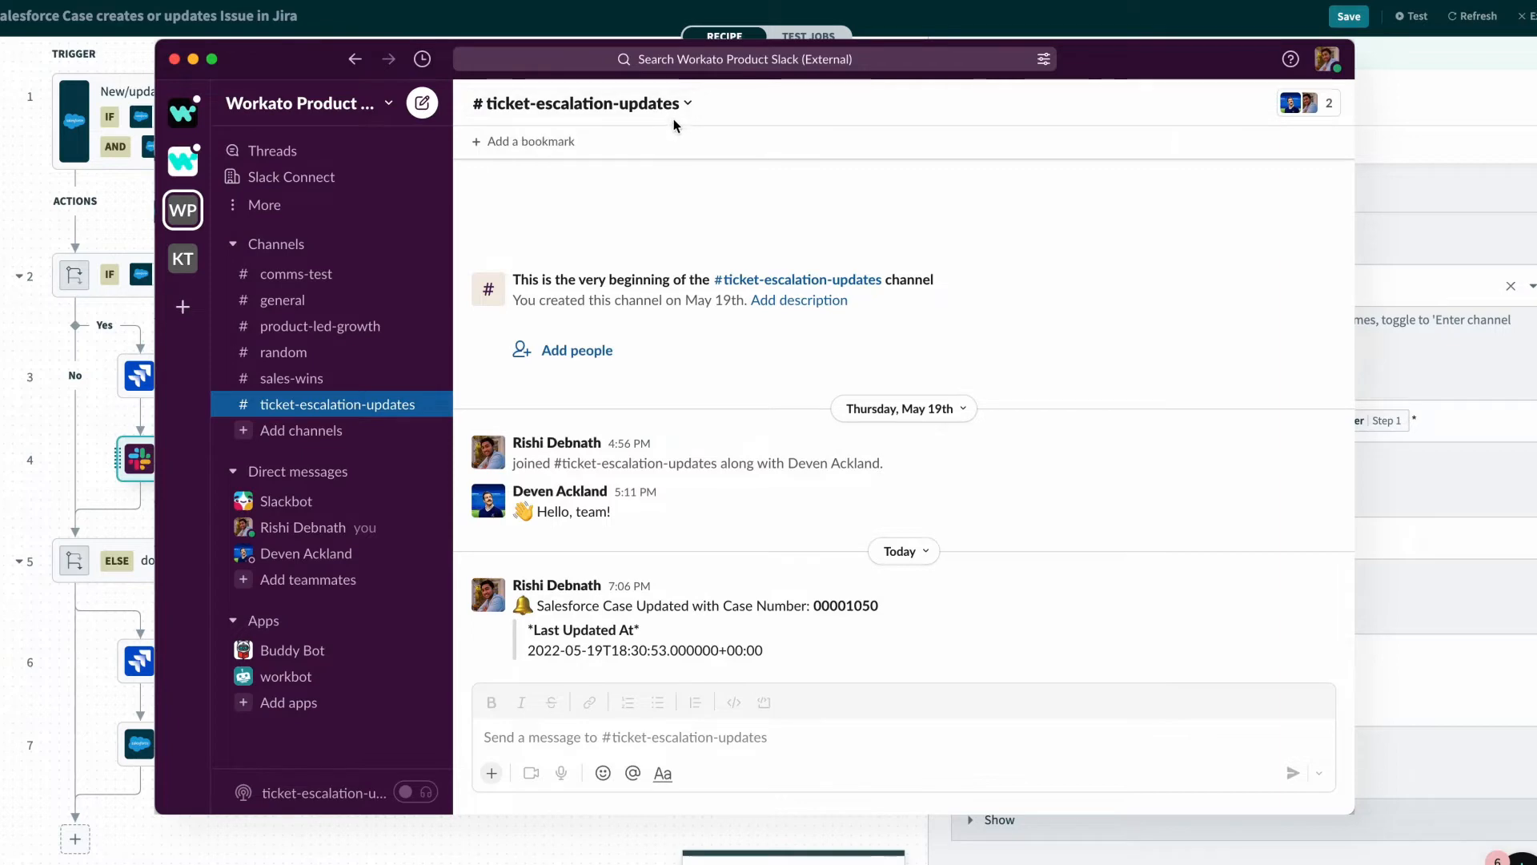
mouse_move(677, 636)
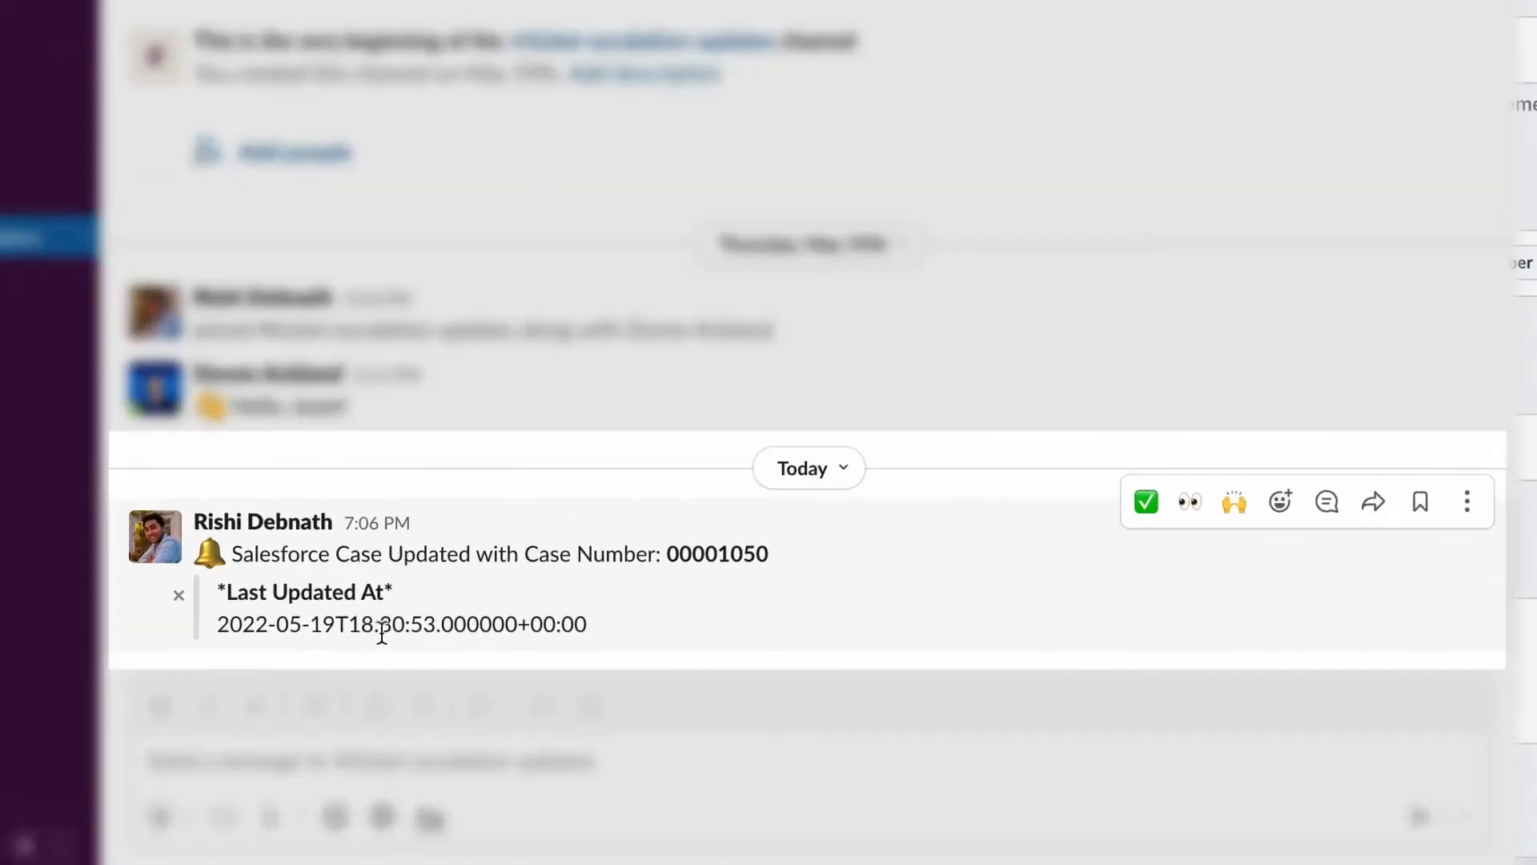
mouse_move(567, 648)
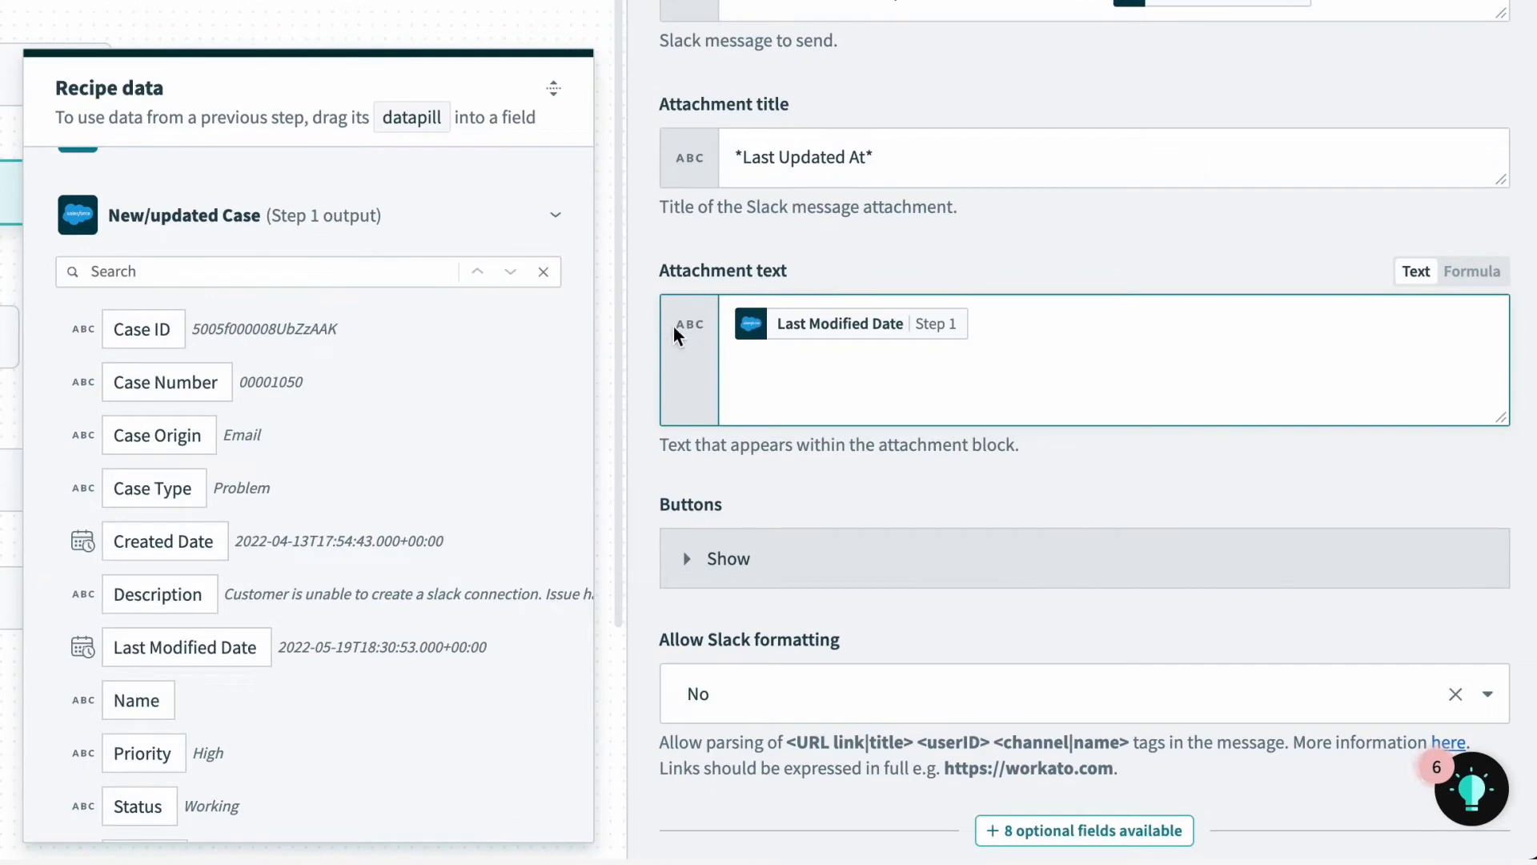
mouse_move(694, 346)
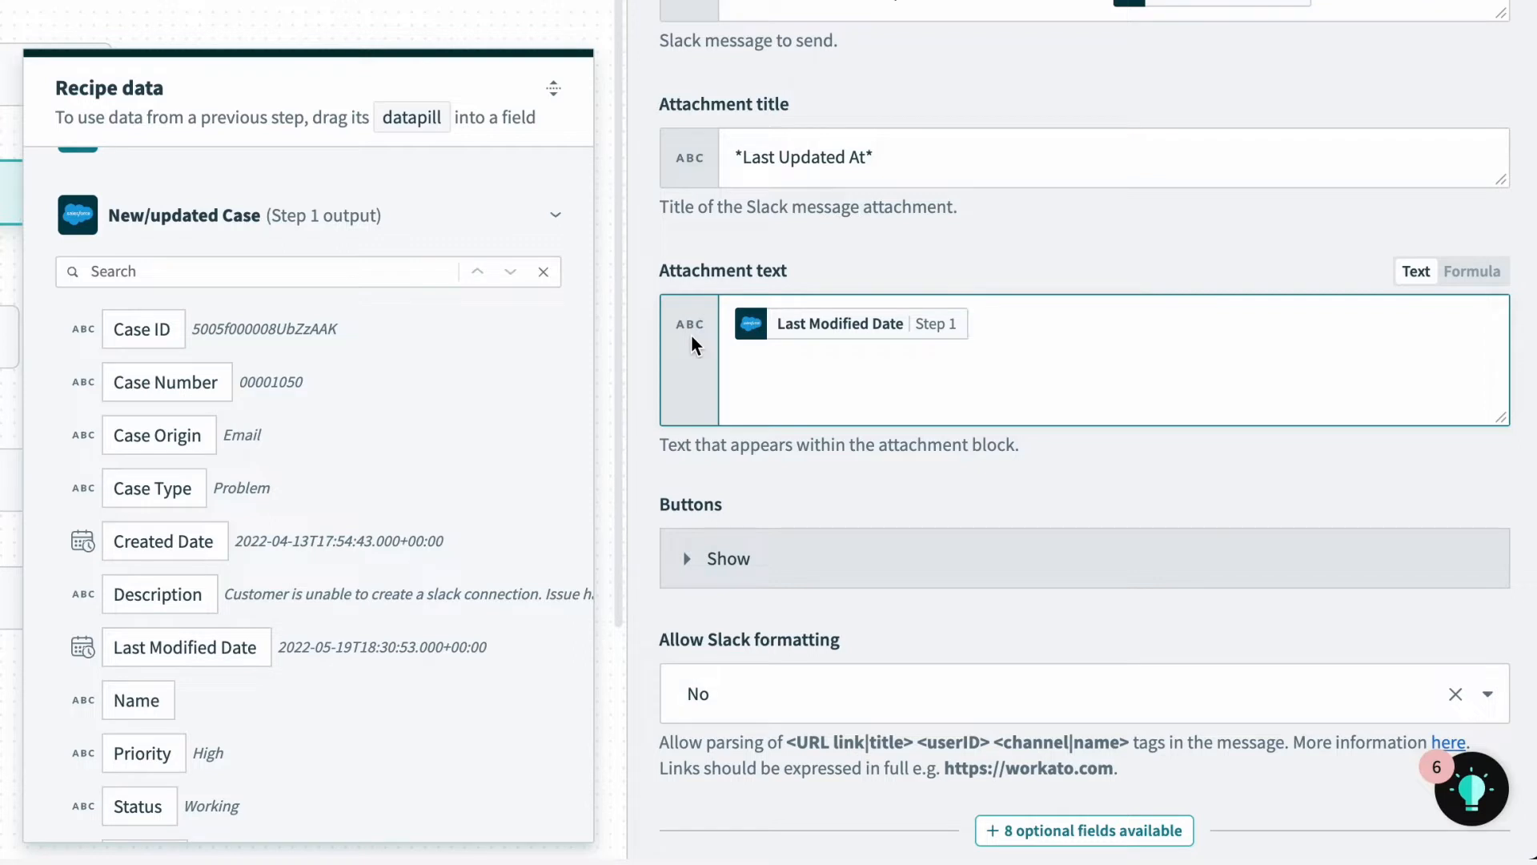
mouse_move(1473, 272)
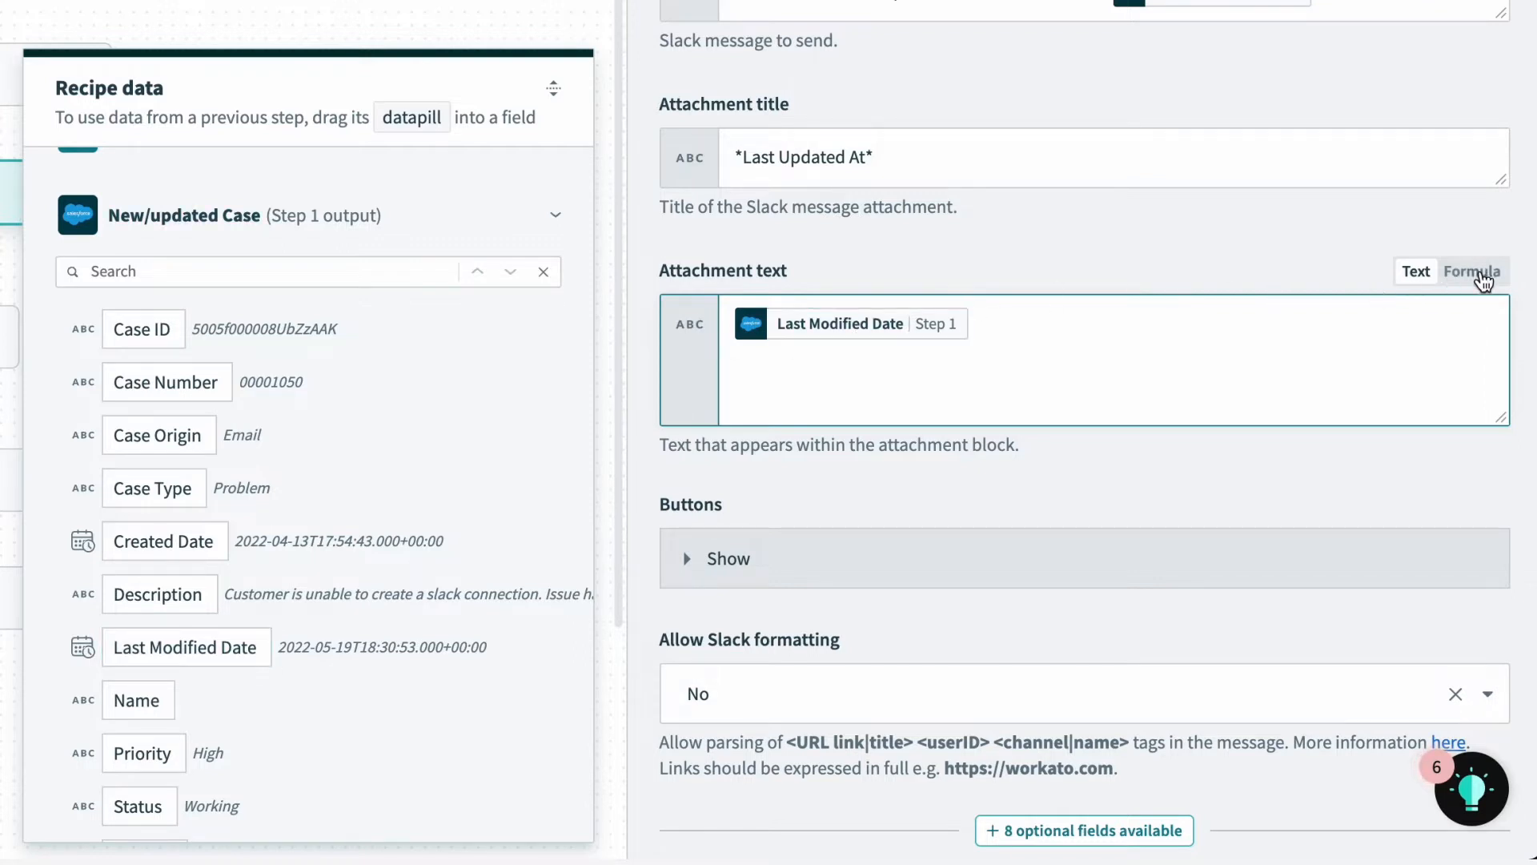
Step: Switch Attachment text to Formula and apply .to_s(:long) to Last Modified Date
left_click(1471, 270)
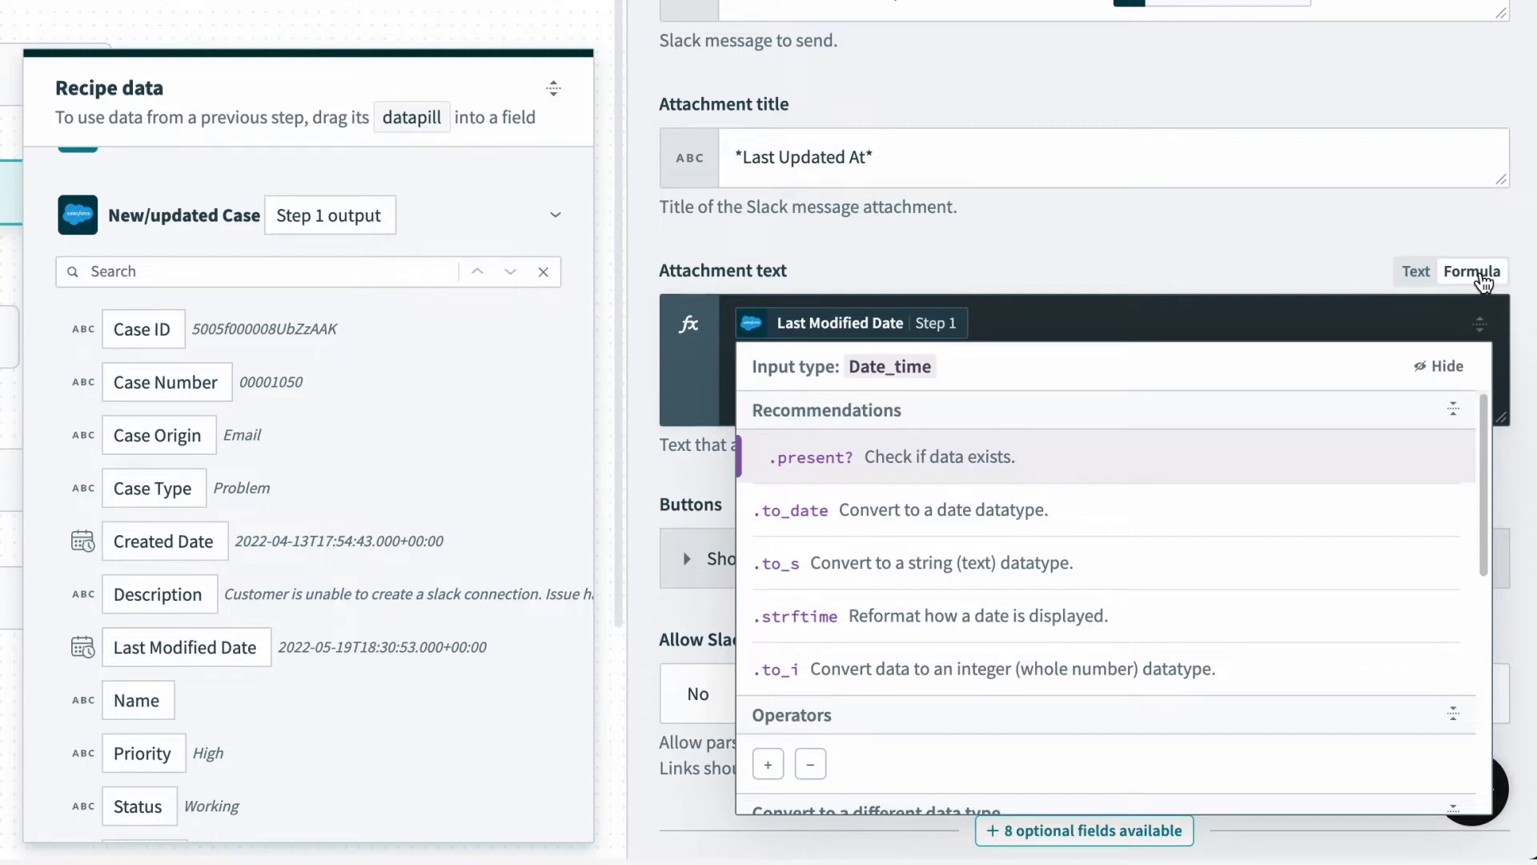
mouse_move(1232, 325)
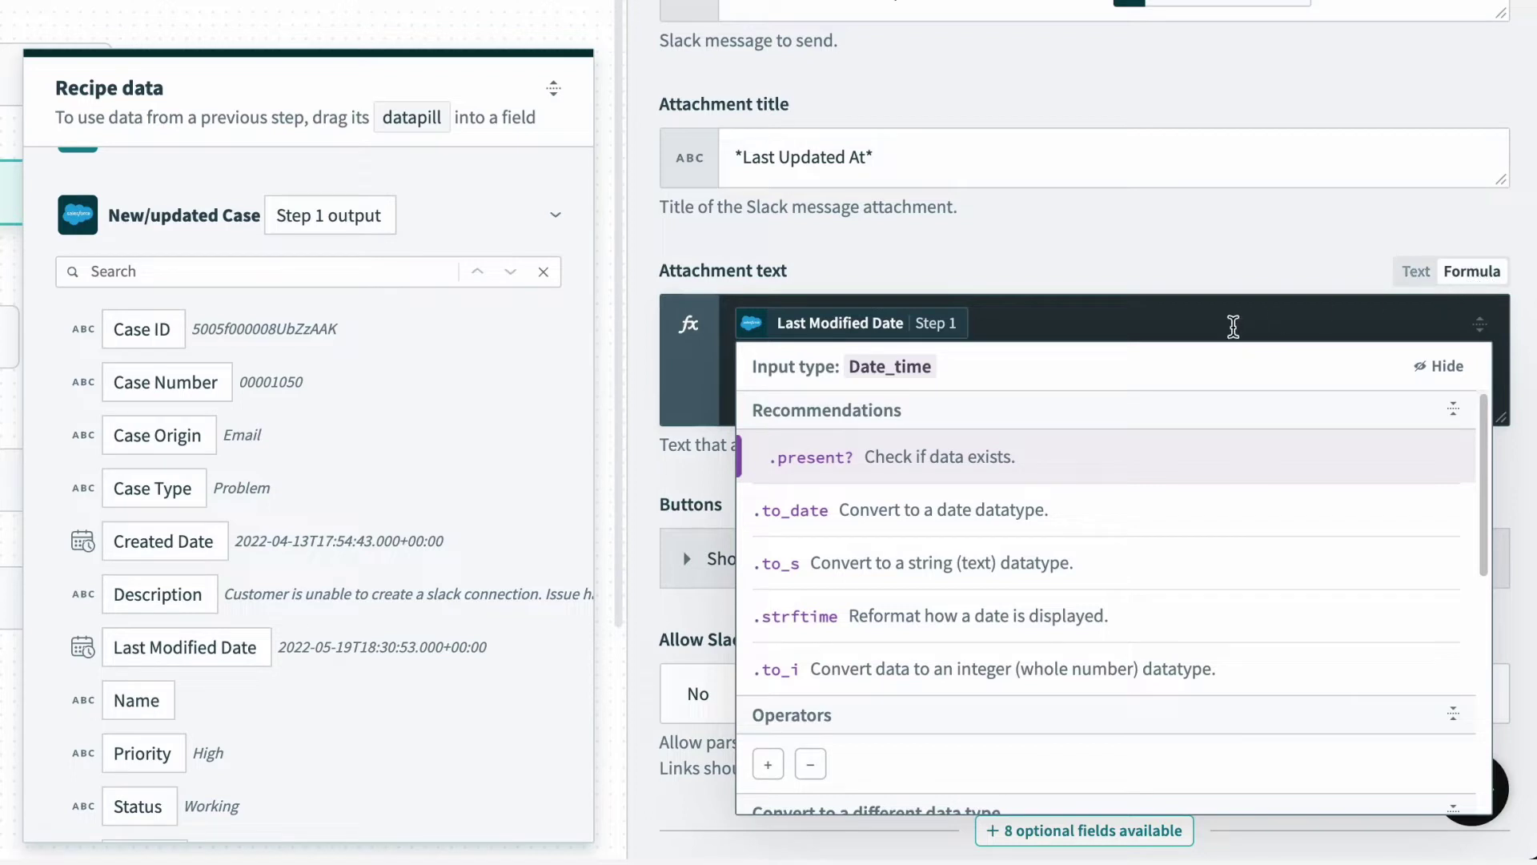
mouse_move(1074, 552)
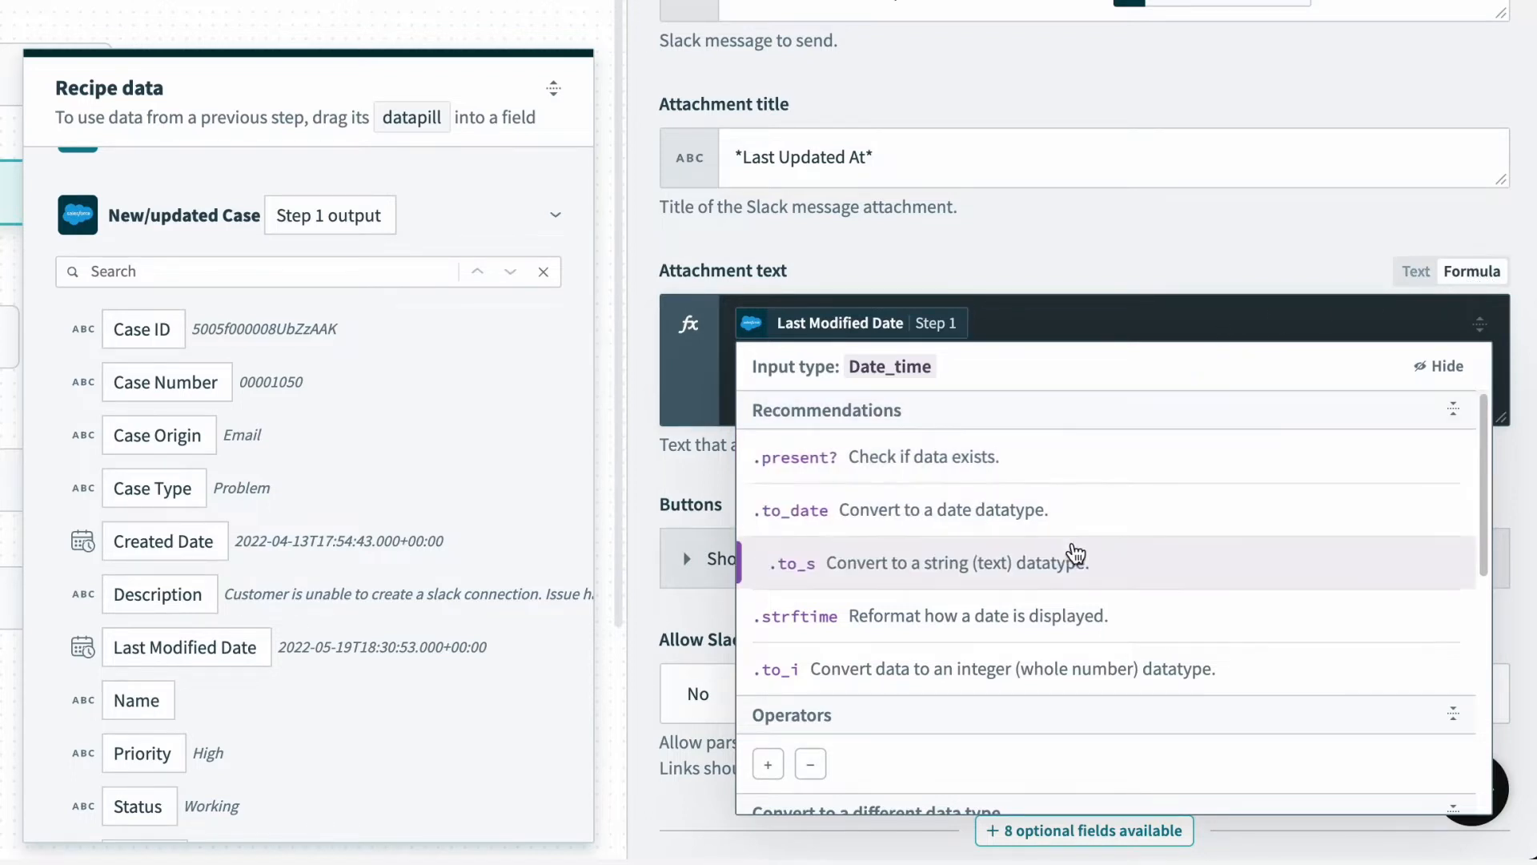
scroll("down", 3)
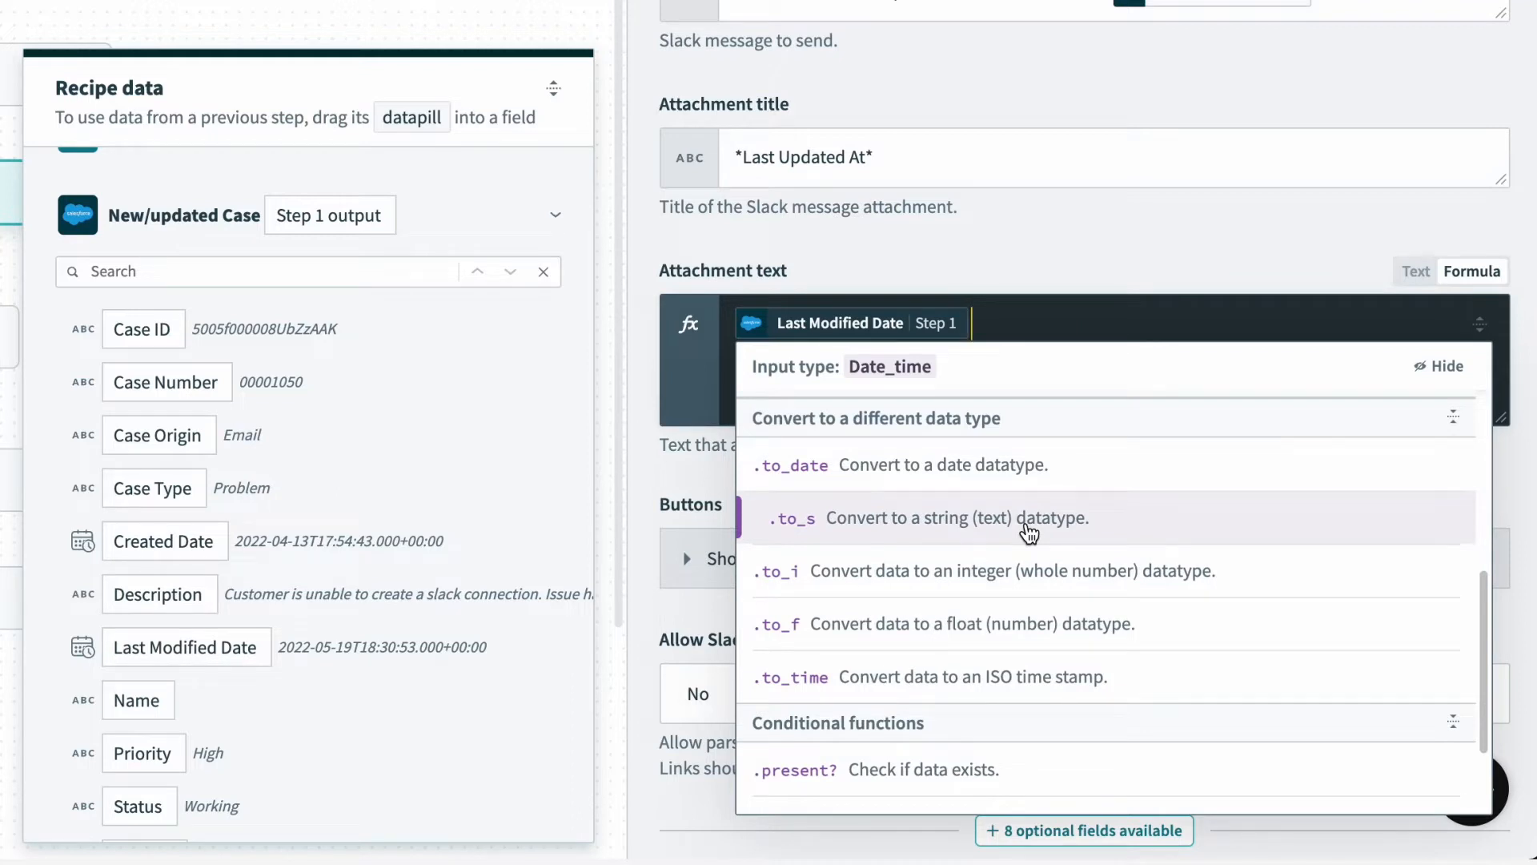
left_click(792, 517)
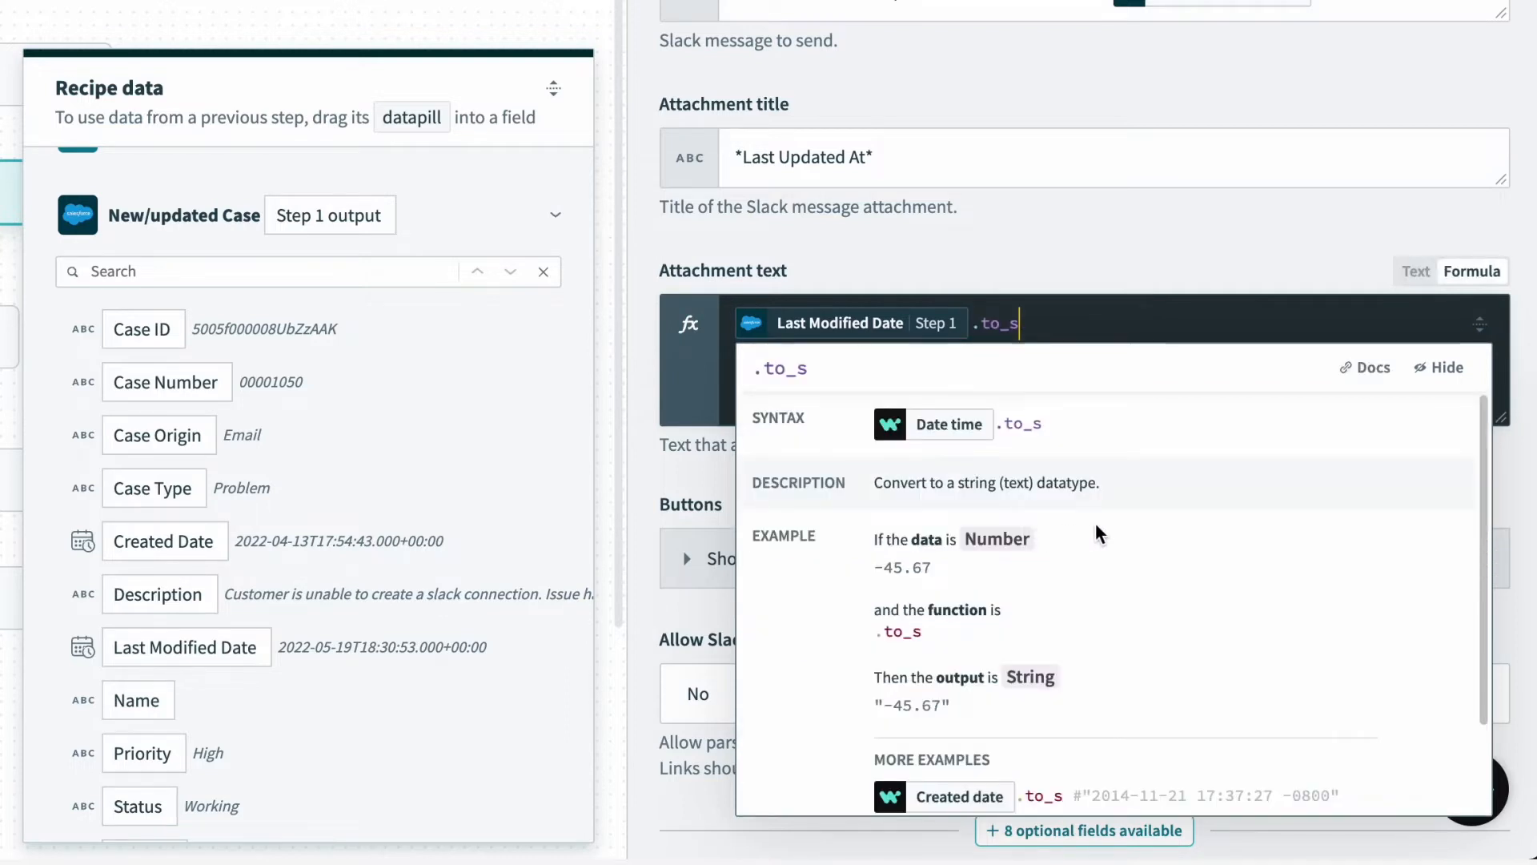
scroll("down", 3)
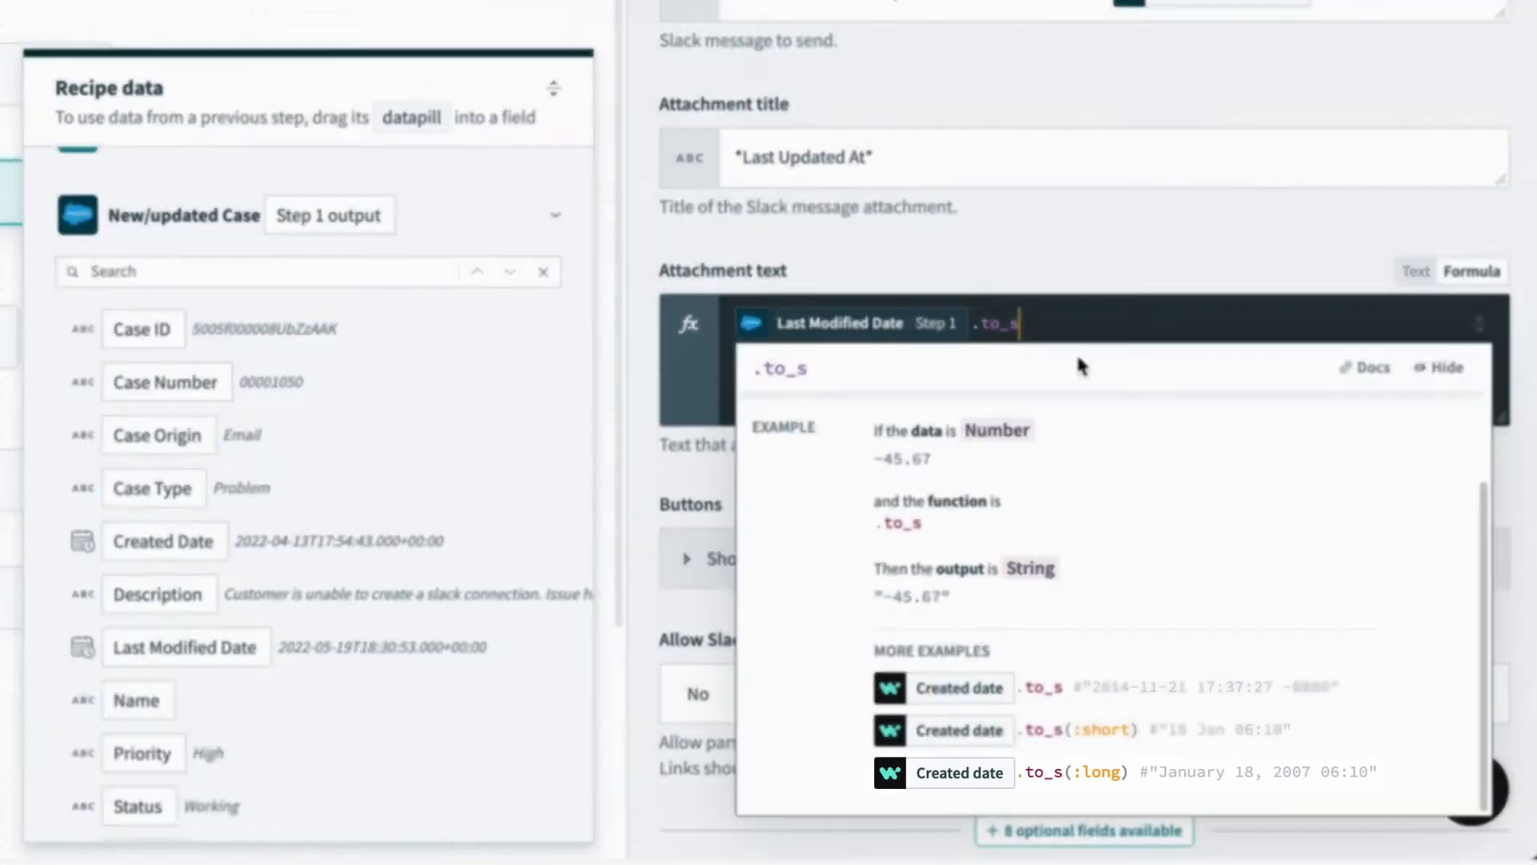
left_click(1044, 772)
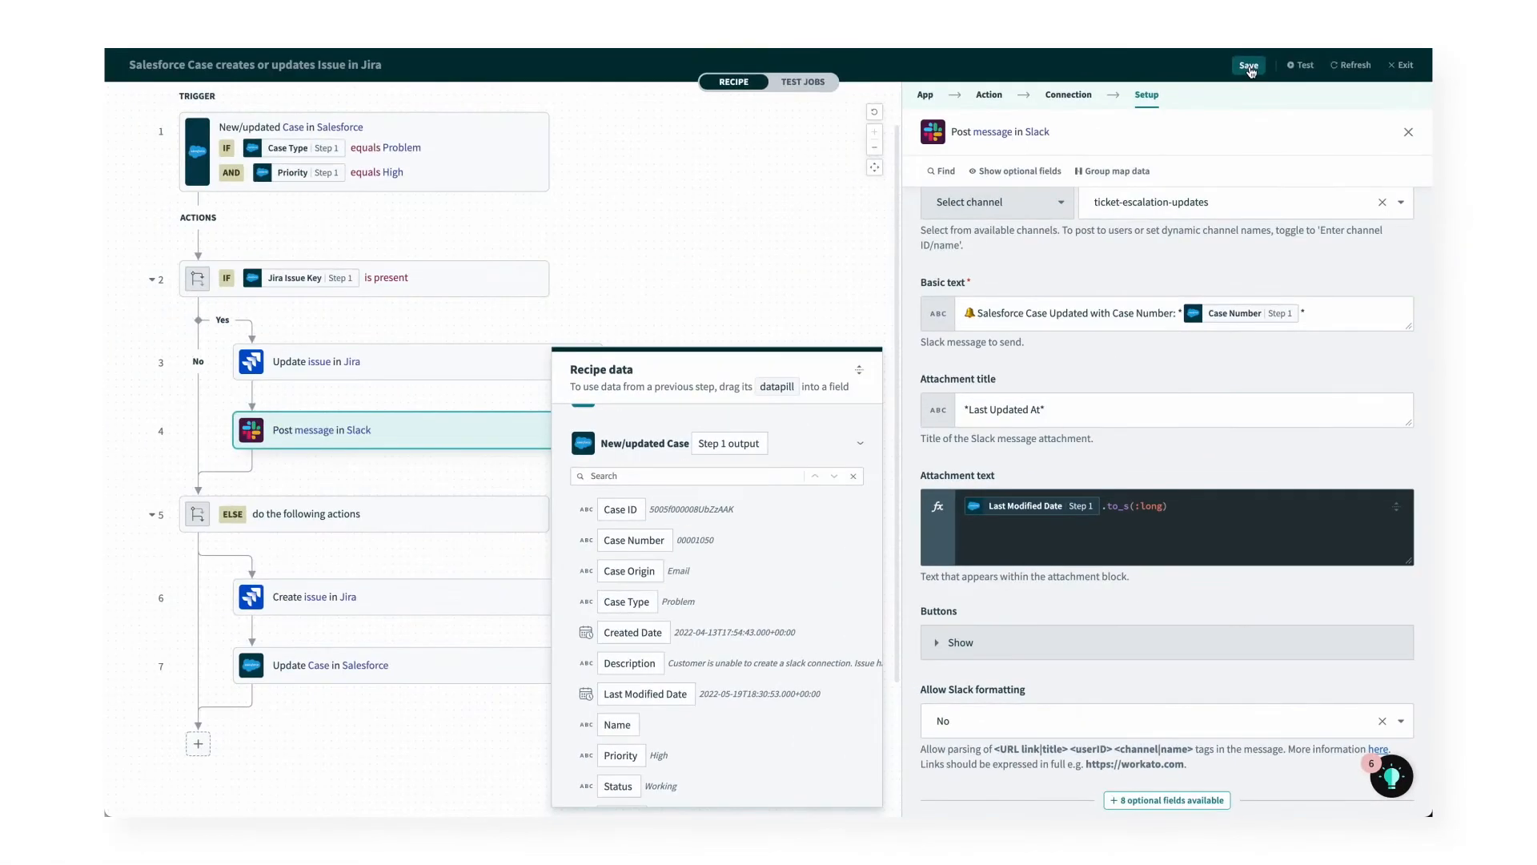
Step: Save the recipe and inspect the Slack step of the successful 5:31:52 pm test job
left_click(1248, 64)
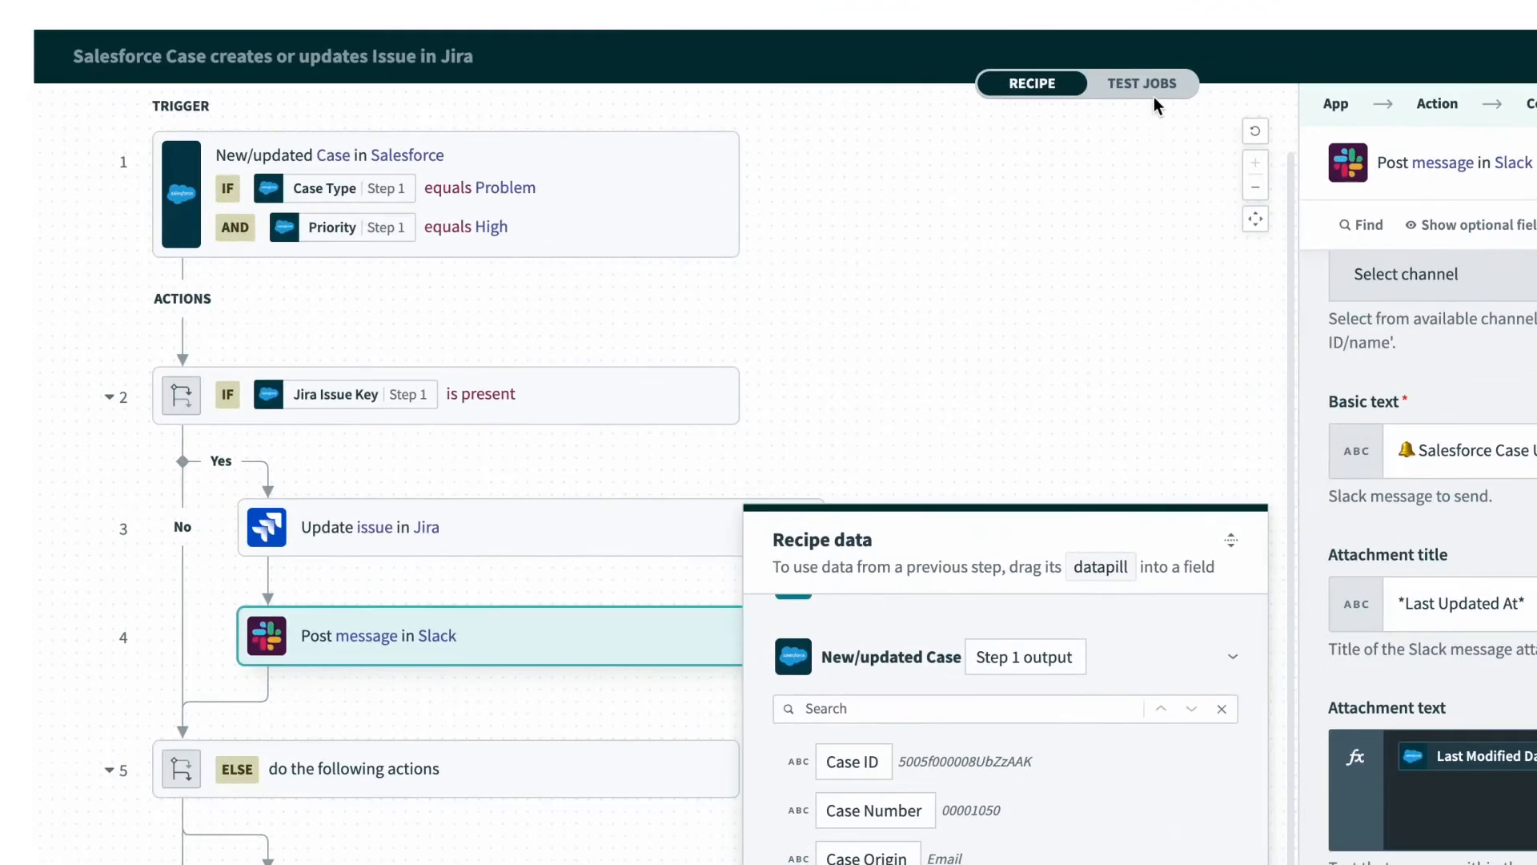
left_click(1141, 82)
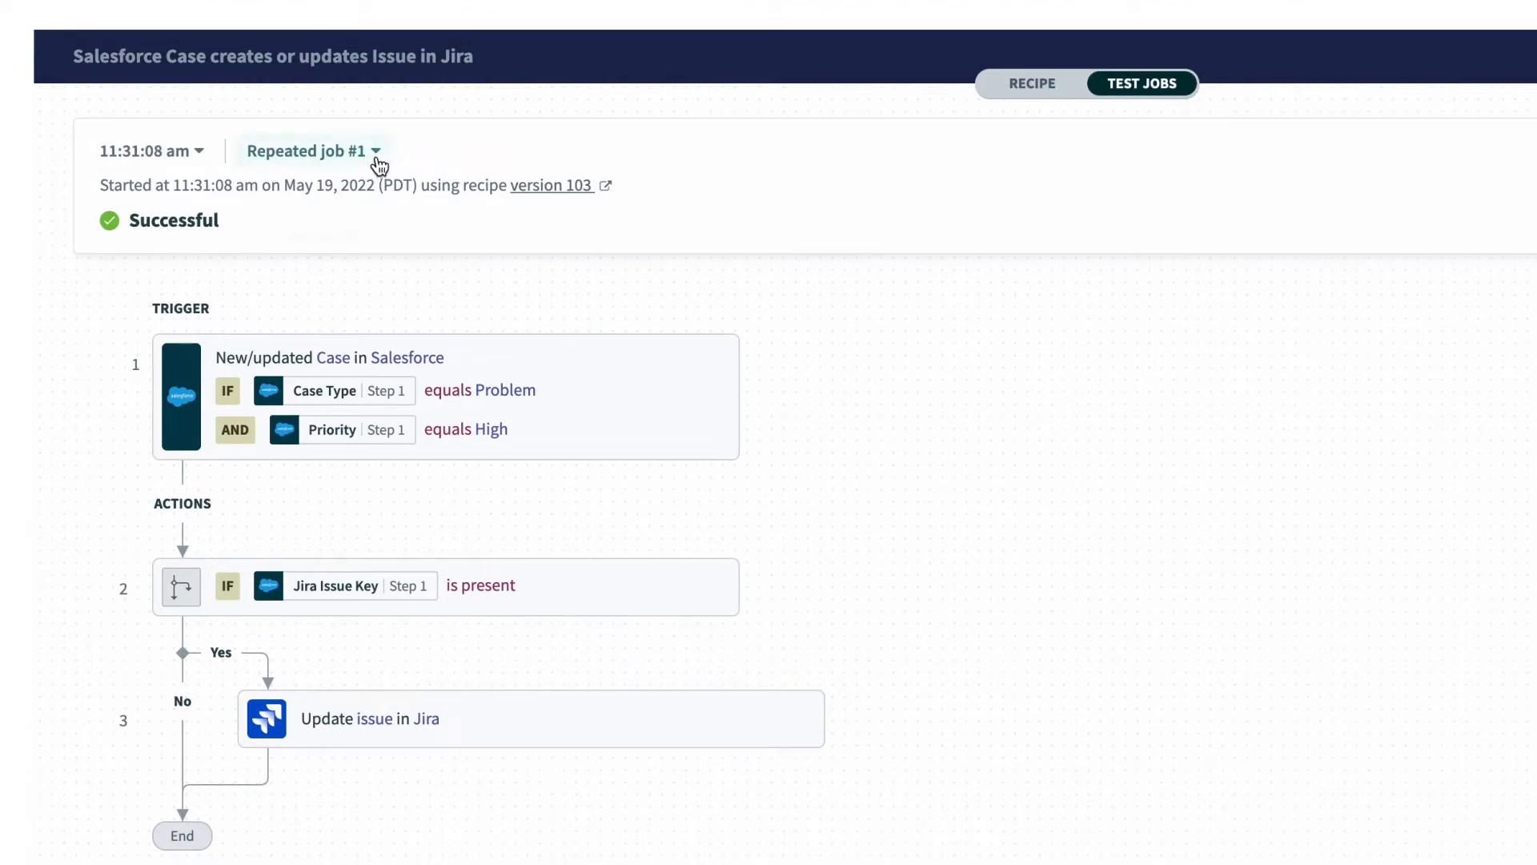
left_click(313, 150)
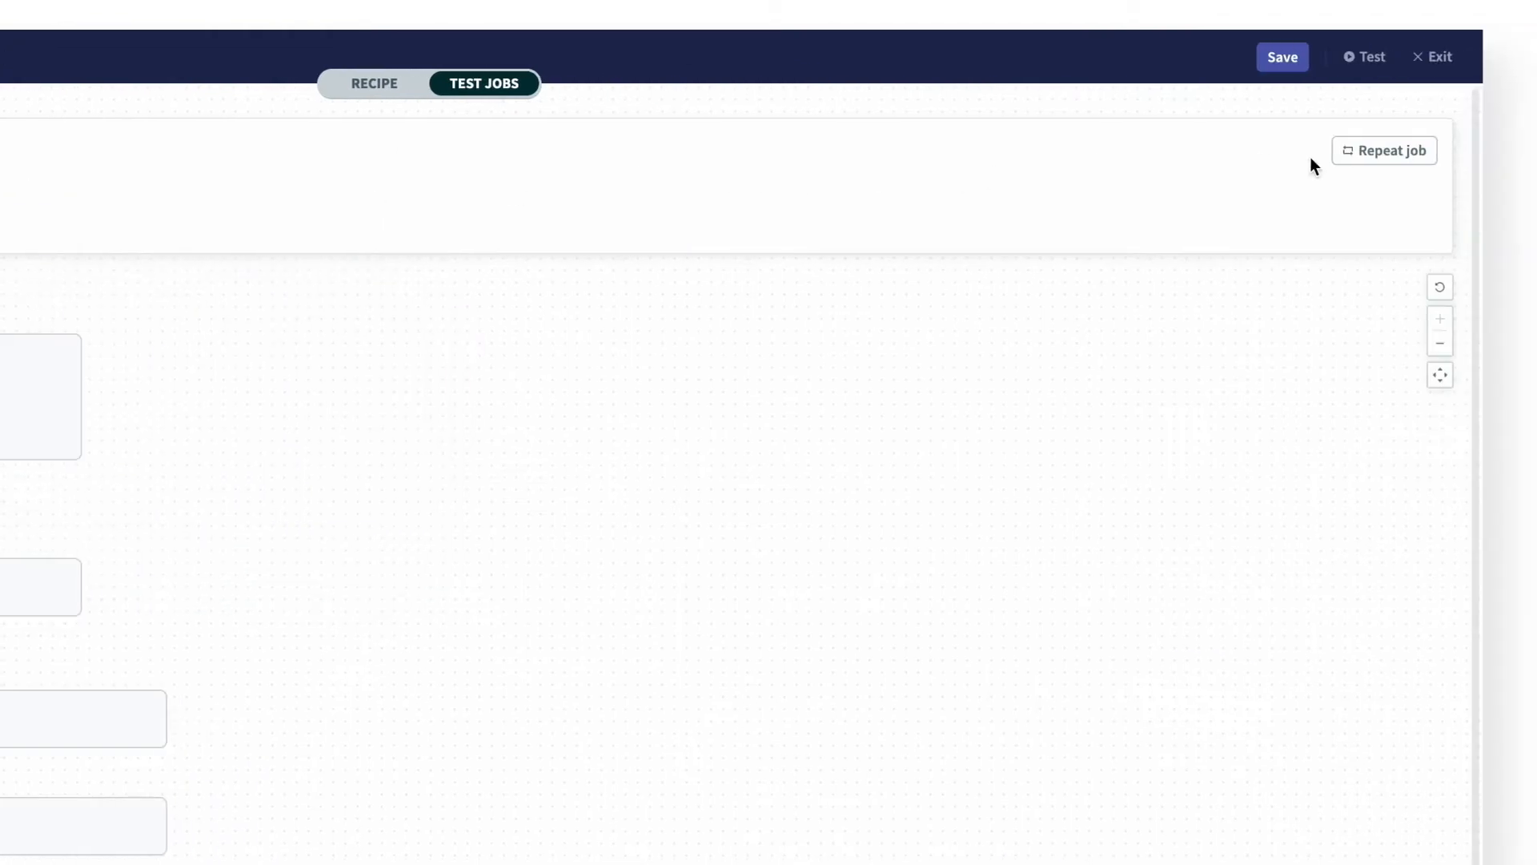
mouse_move(1382, 151)
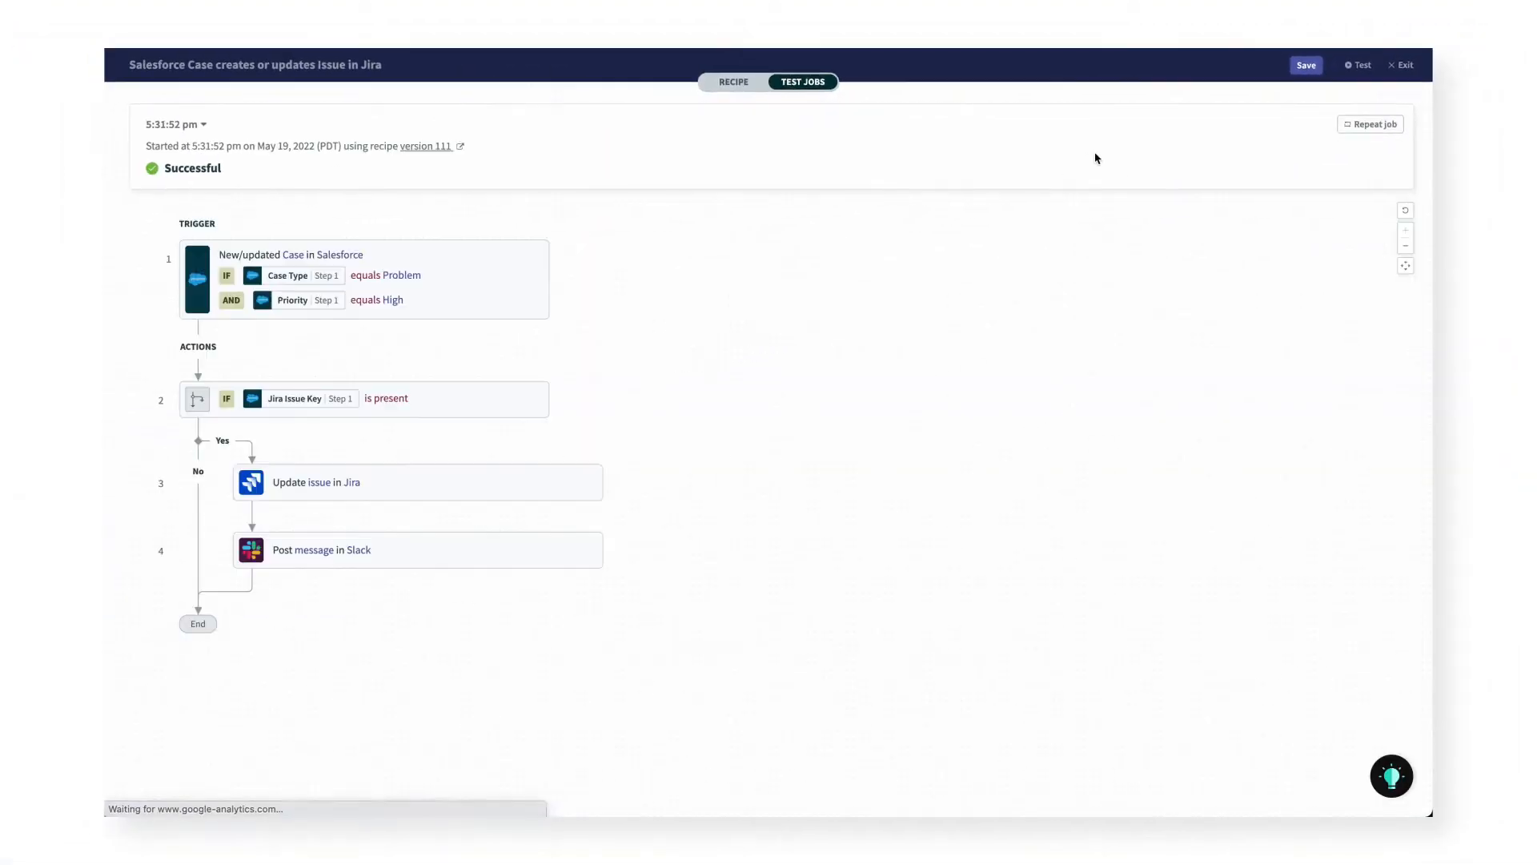
left_click(1371, 123)
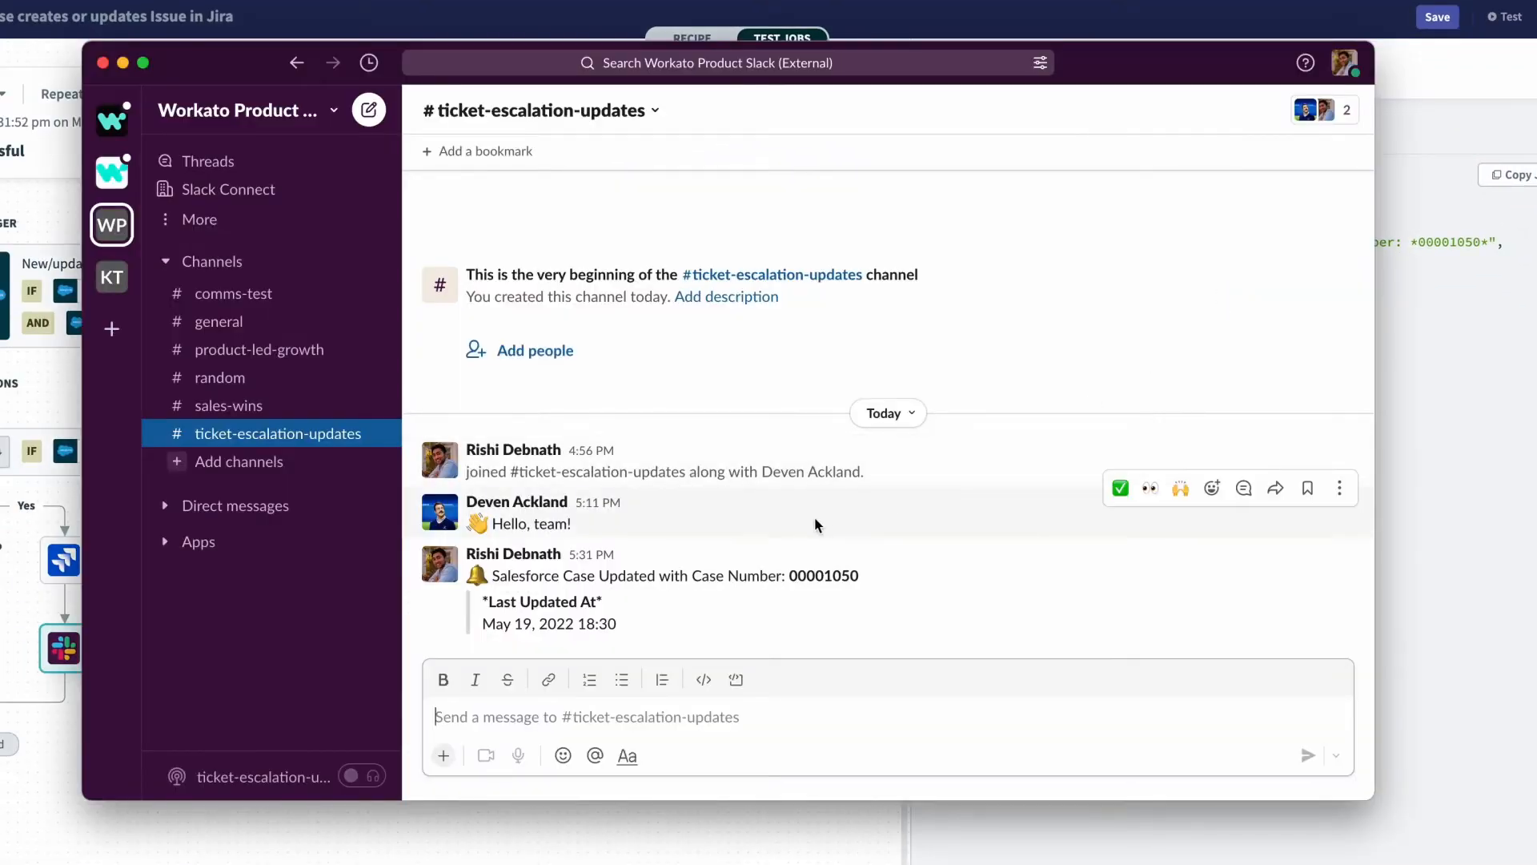
mouse_move(647, 615)
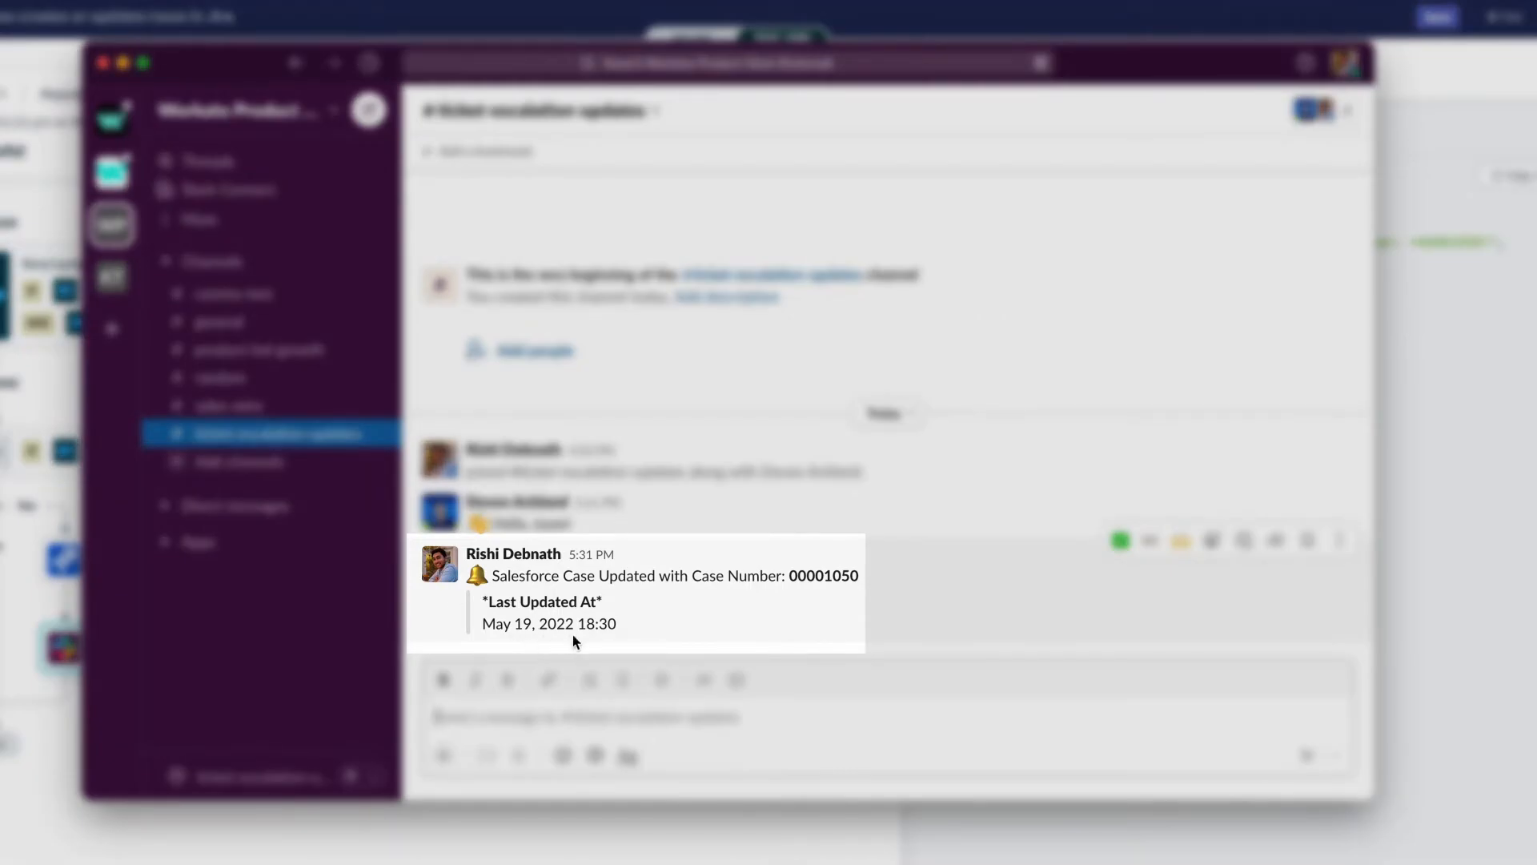
mouse_move(603, 644)
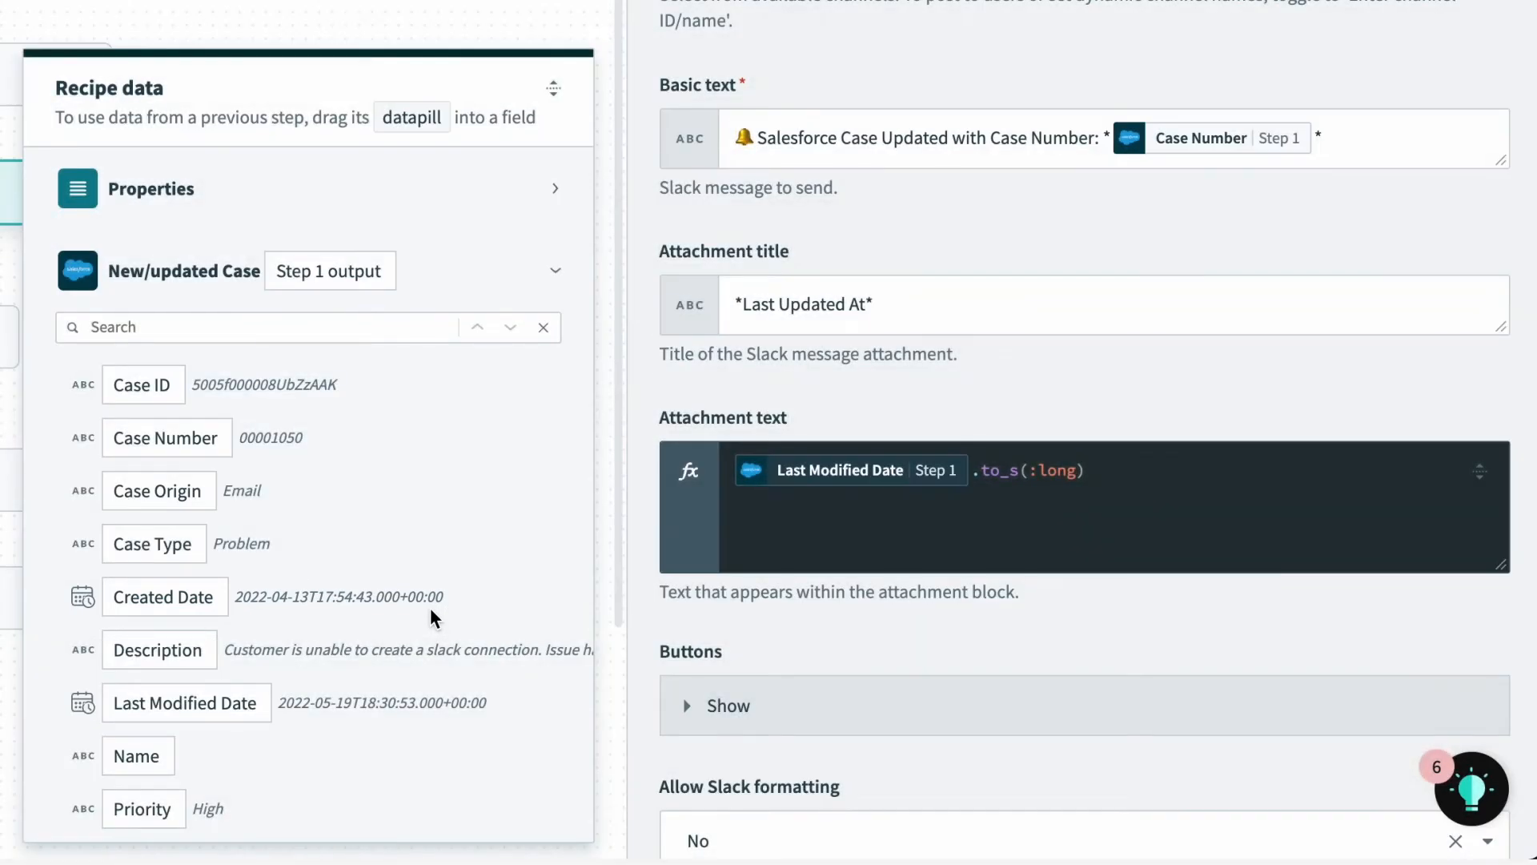
Step: Insert .in_time_zone("America/Los_Angeles") after Last Modified Date in the attachment formula
left_click(975, 471)
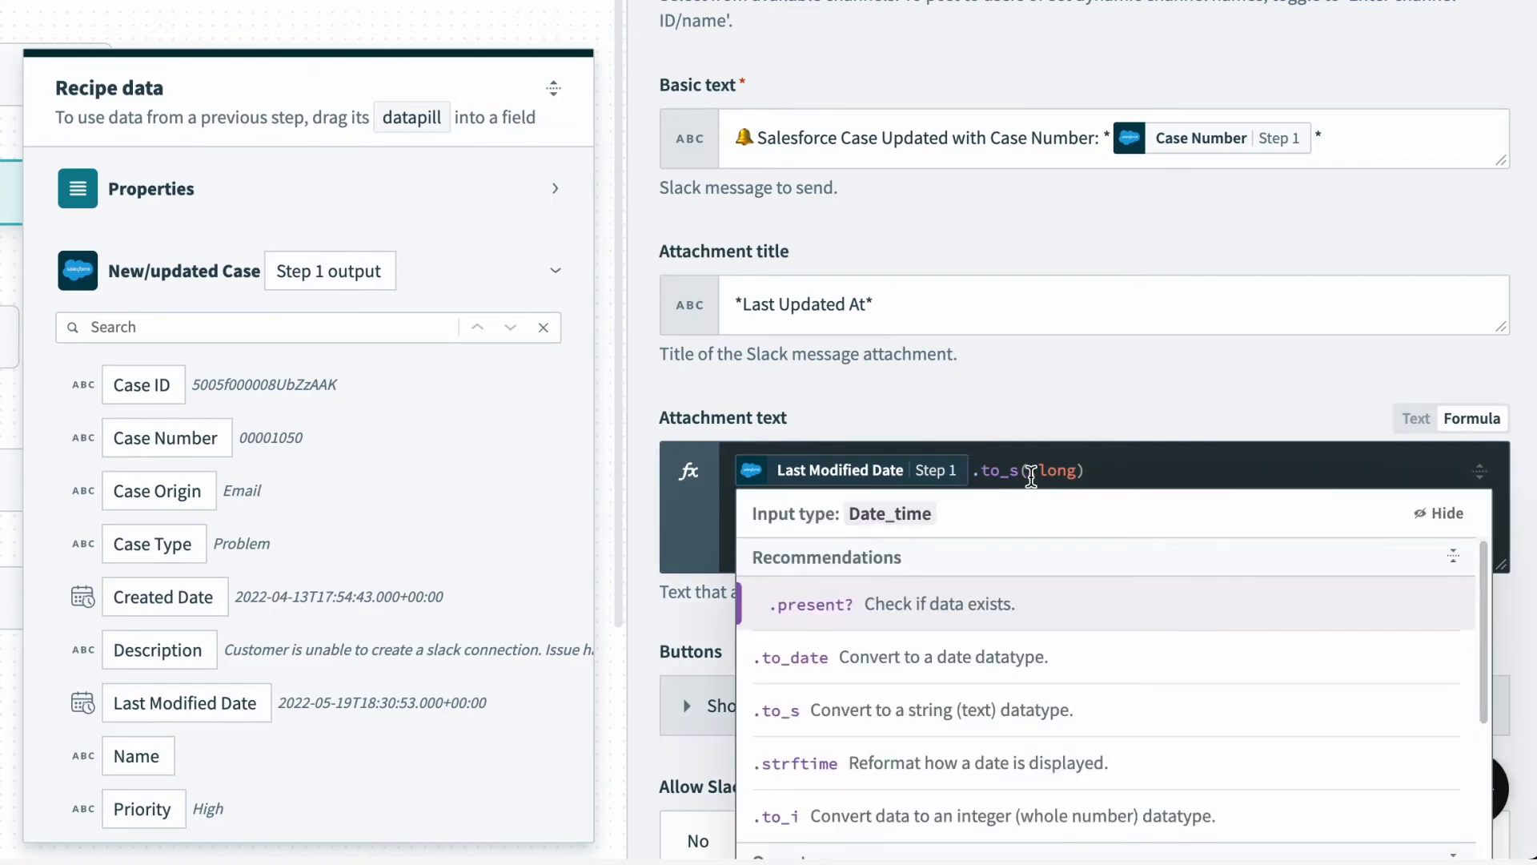
type("in")
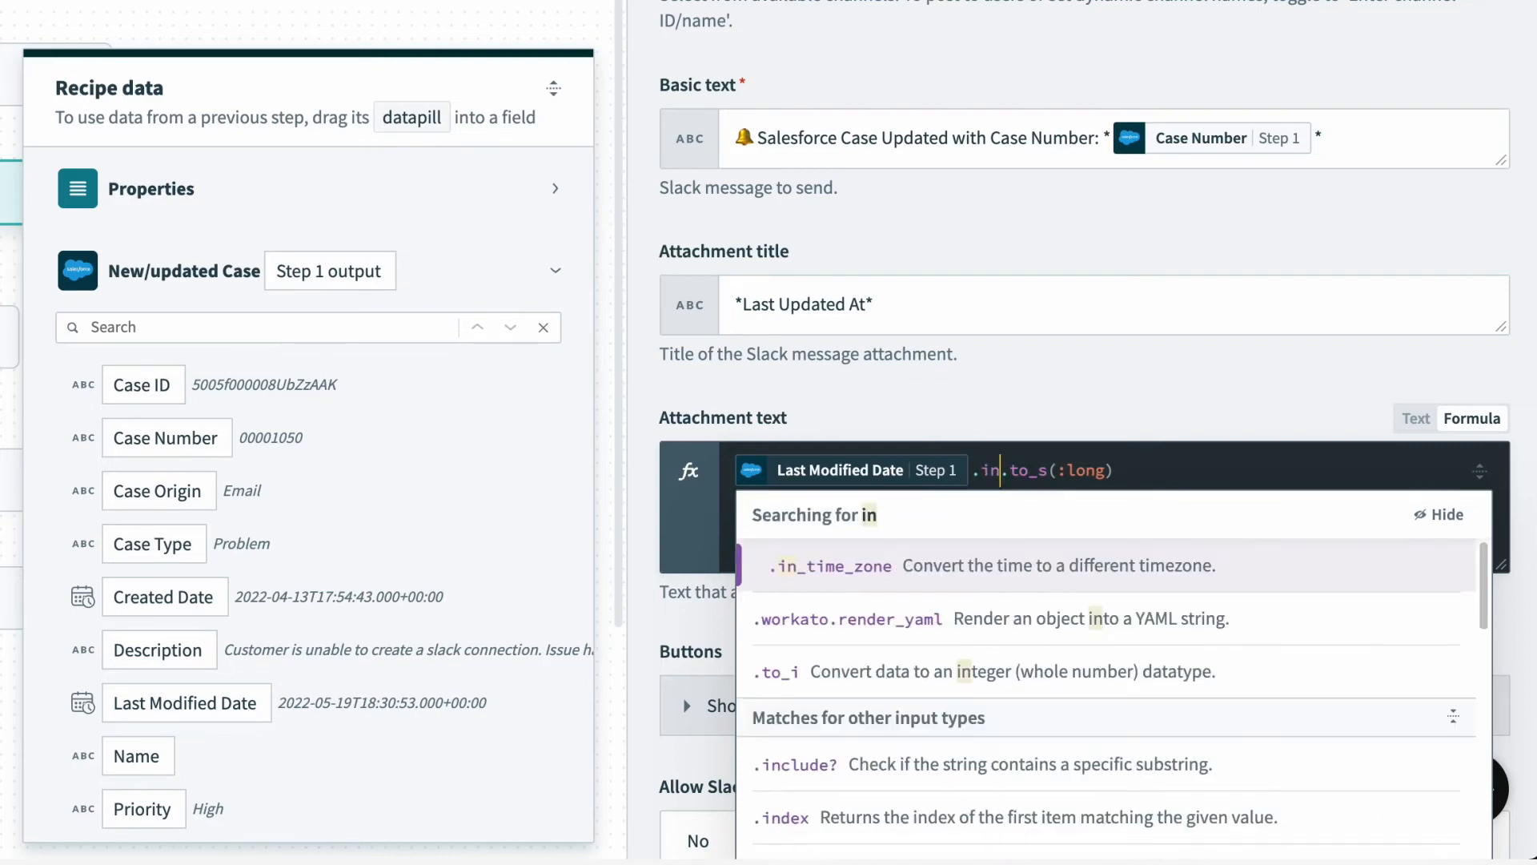
mouse_move(929, 575)
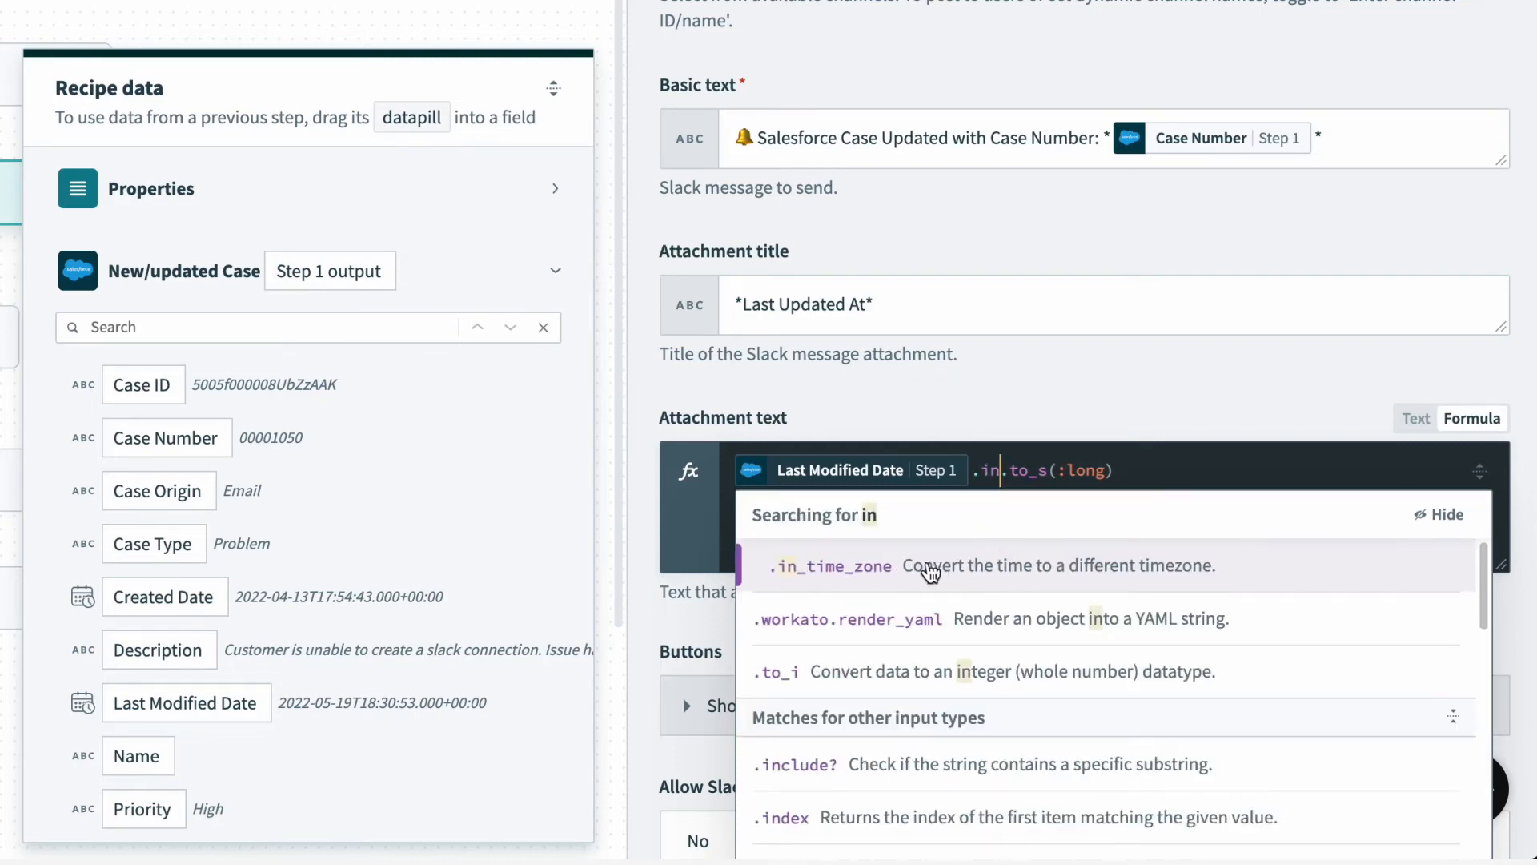
mouse_move(959, 592)
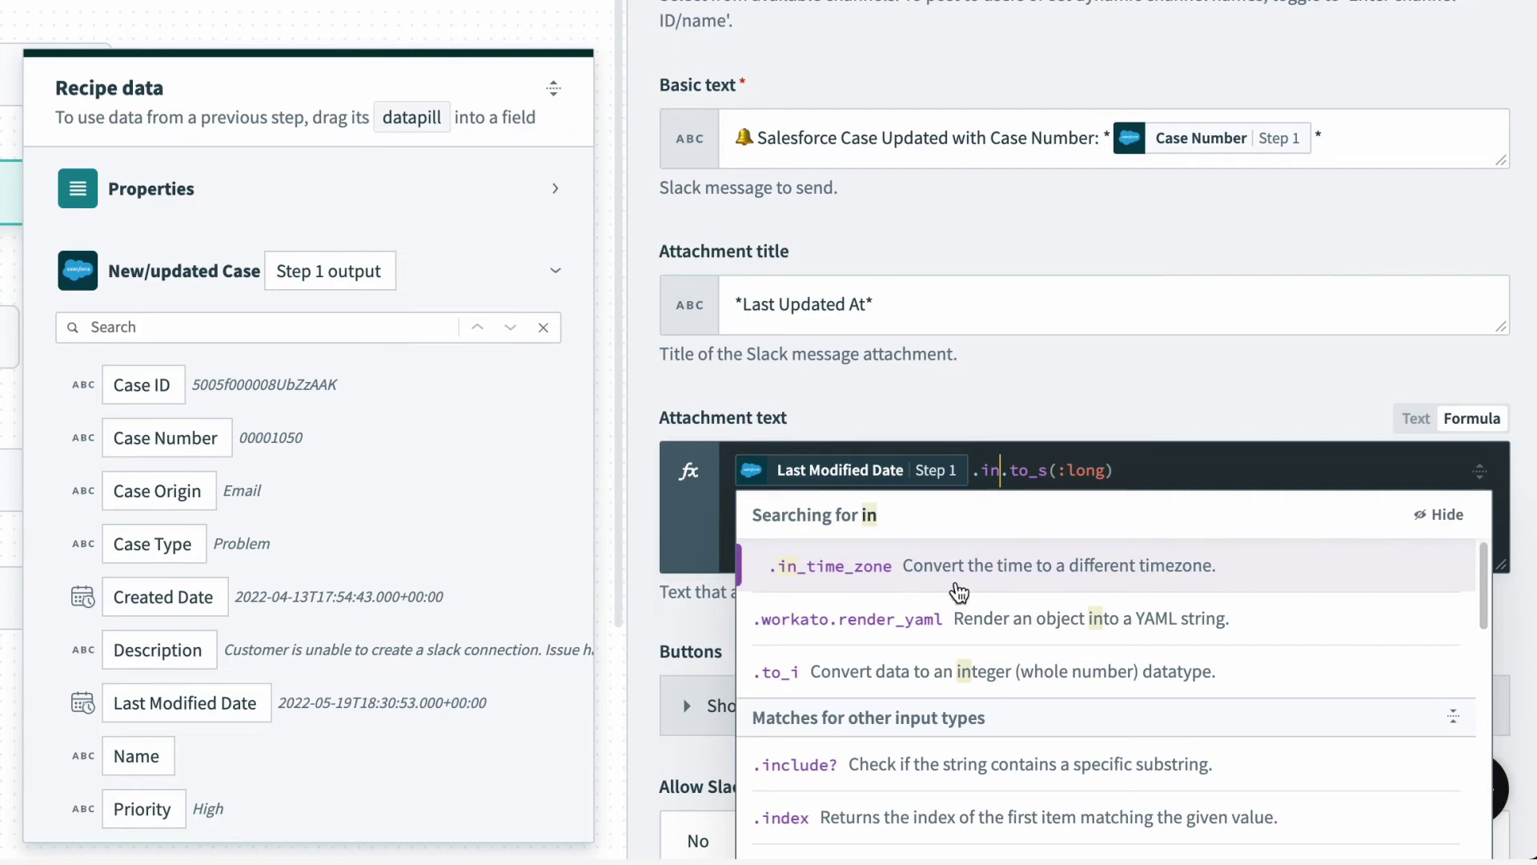
left_click(831, 565)
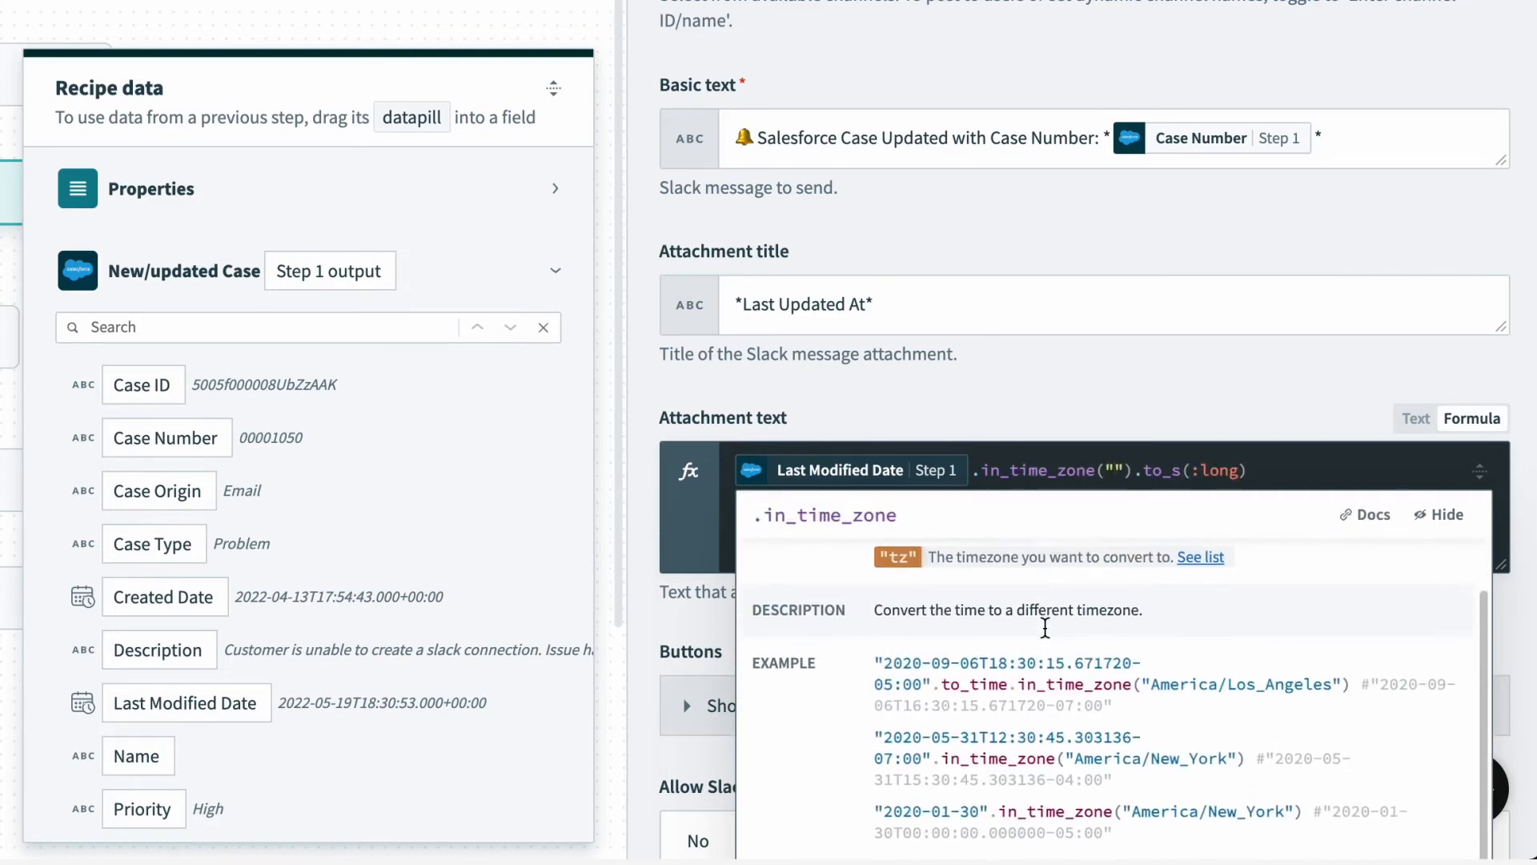
scroll("down", 3)
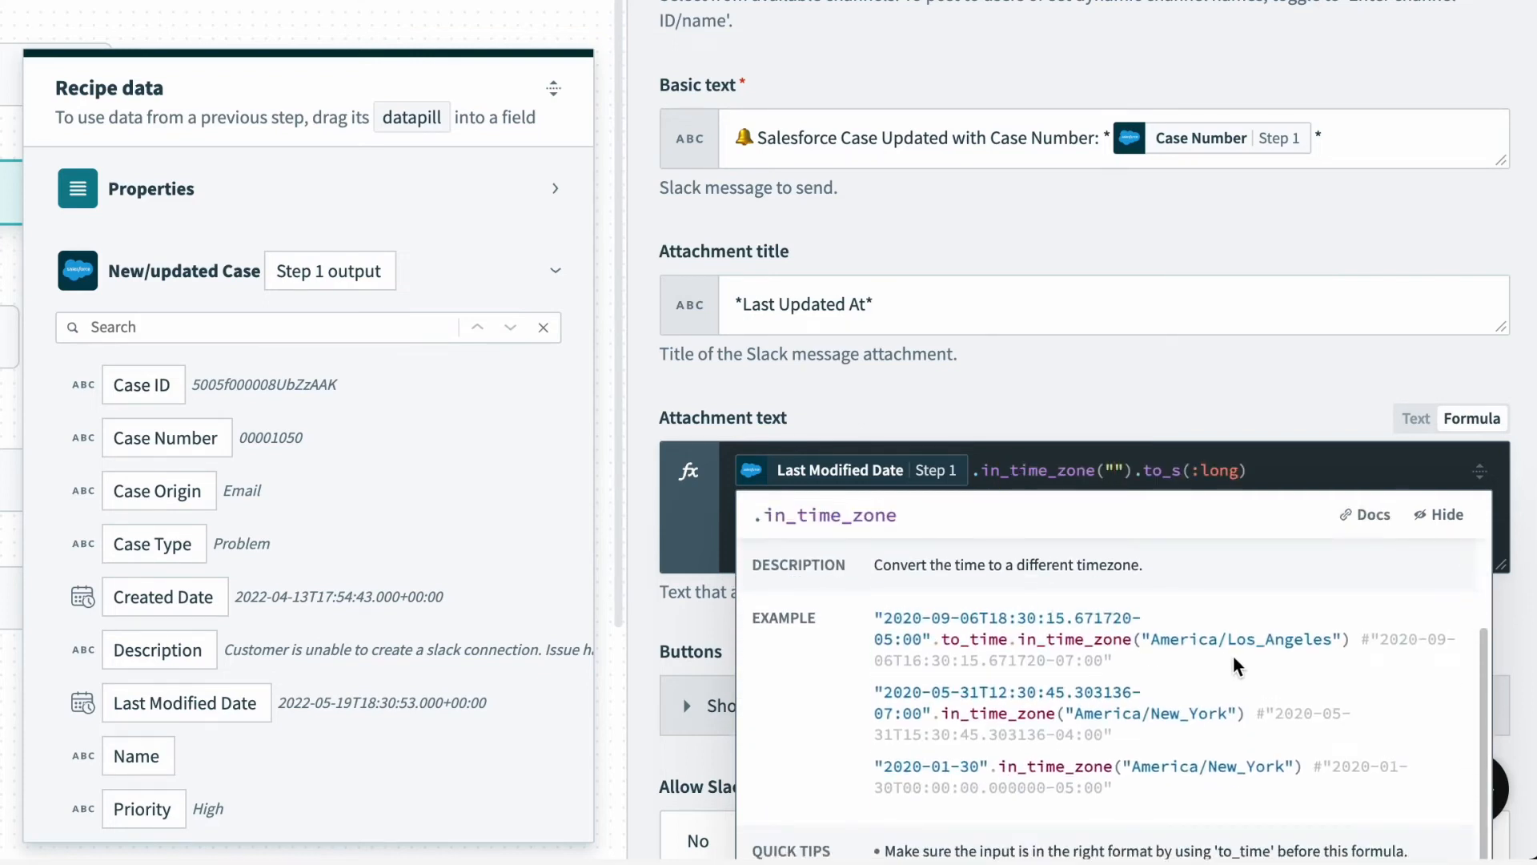
mouse_move(1258, 662)
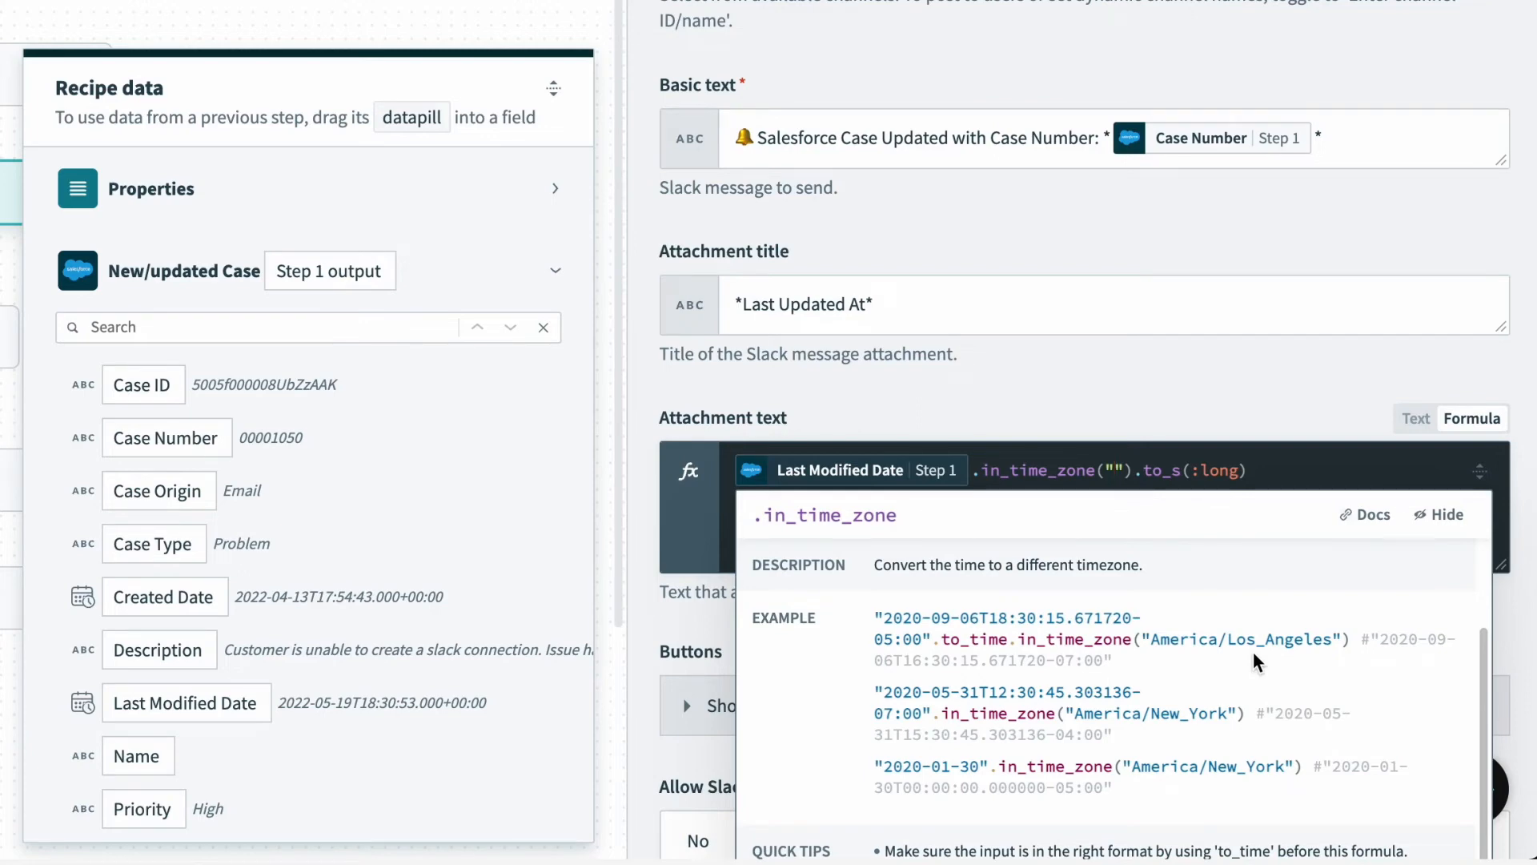
type("America/Los_Angeles")
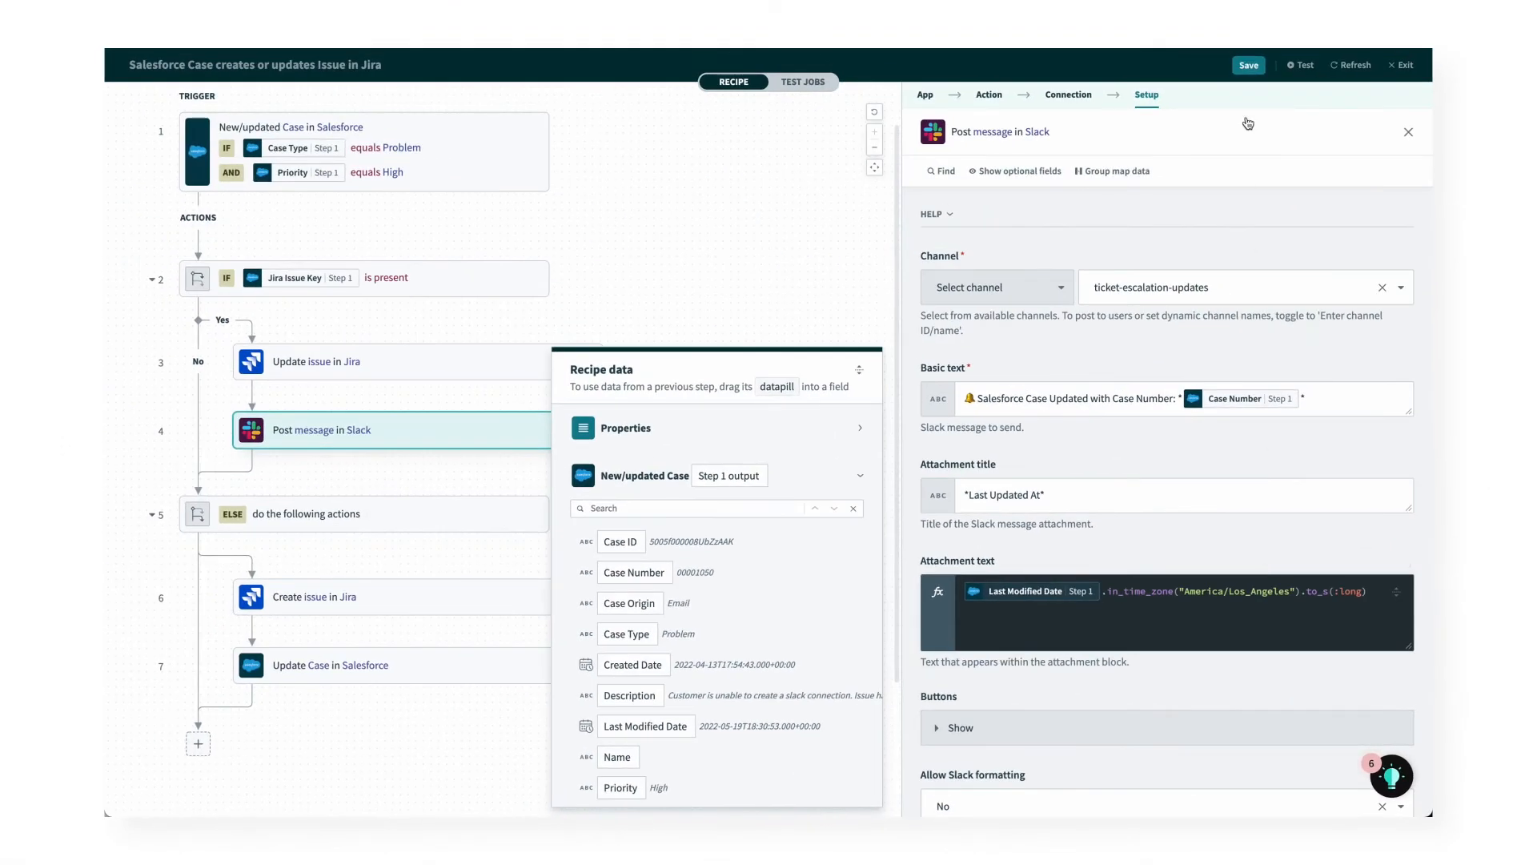
Step: Save the recipe and repeat the test job on the latest version 112
left_click(1248, 64)
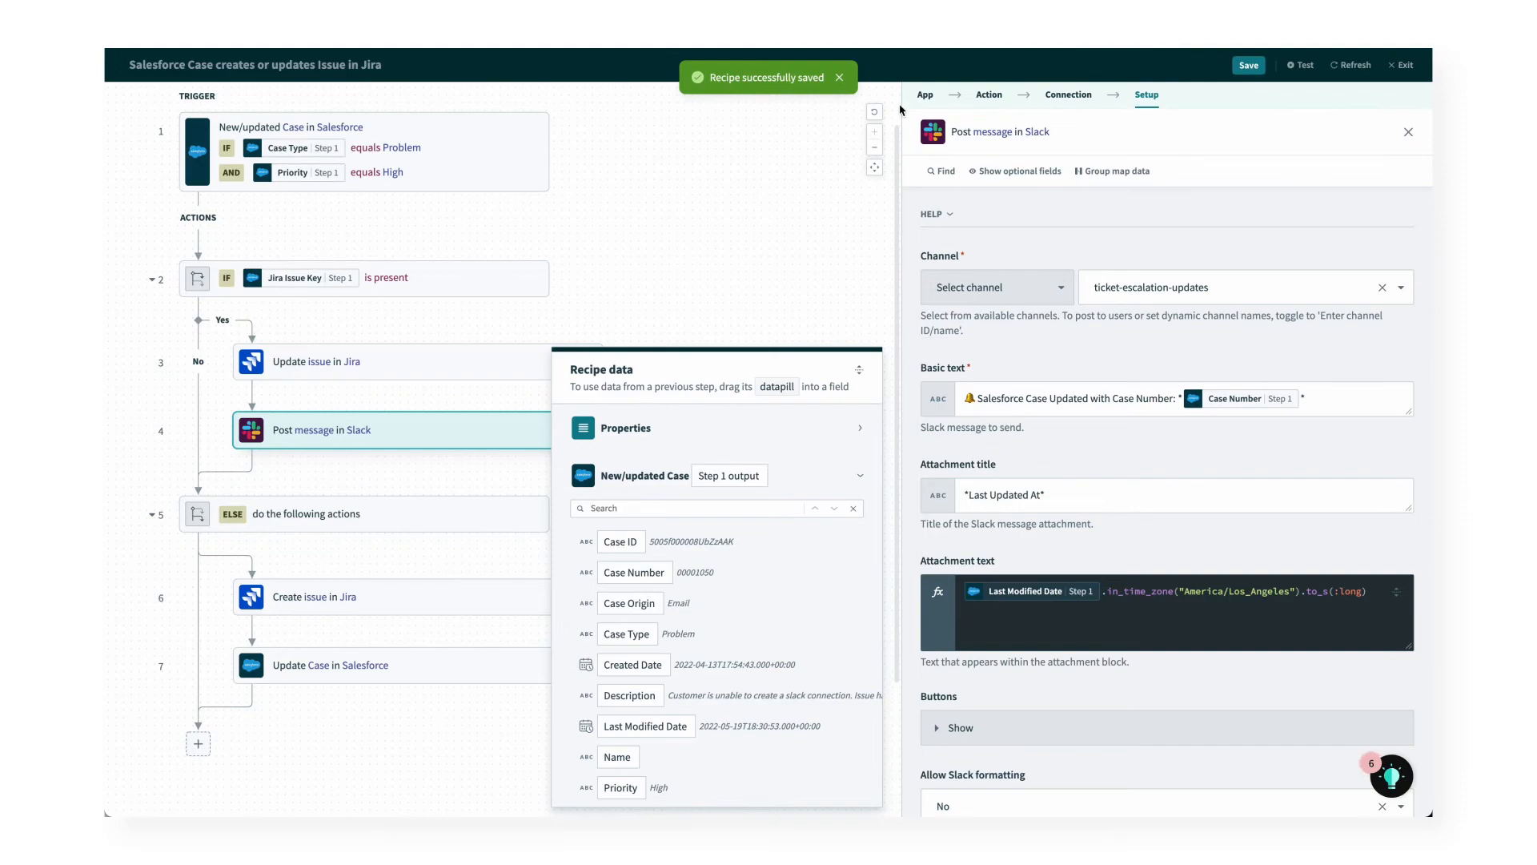
left_click(1299, 64)
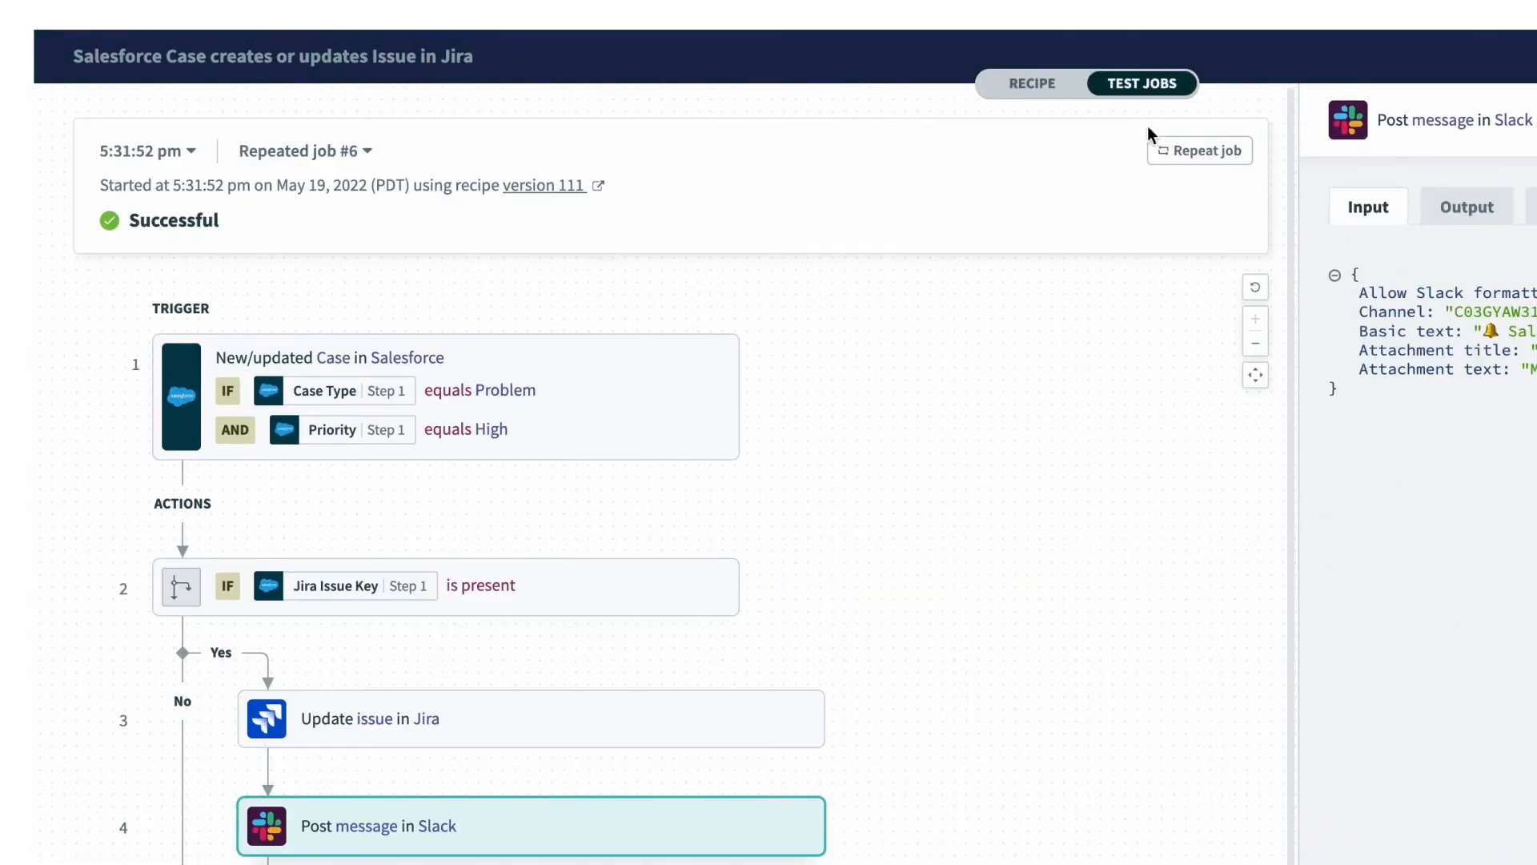
left_click(1197, 151)
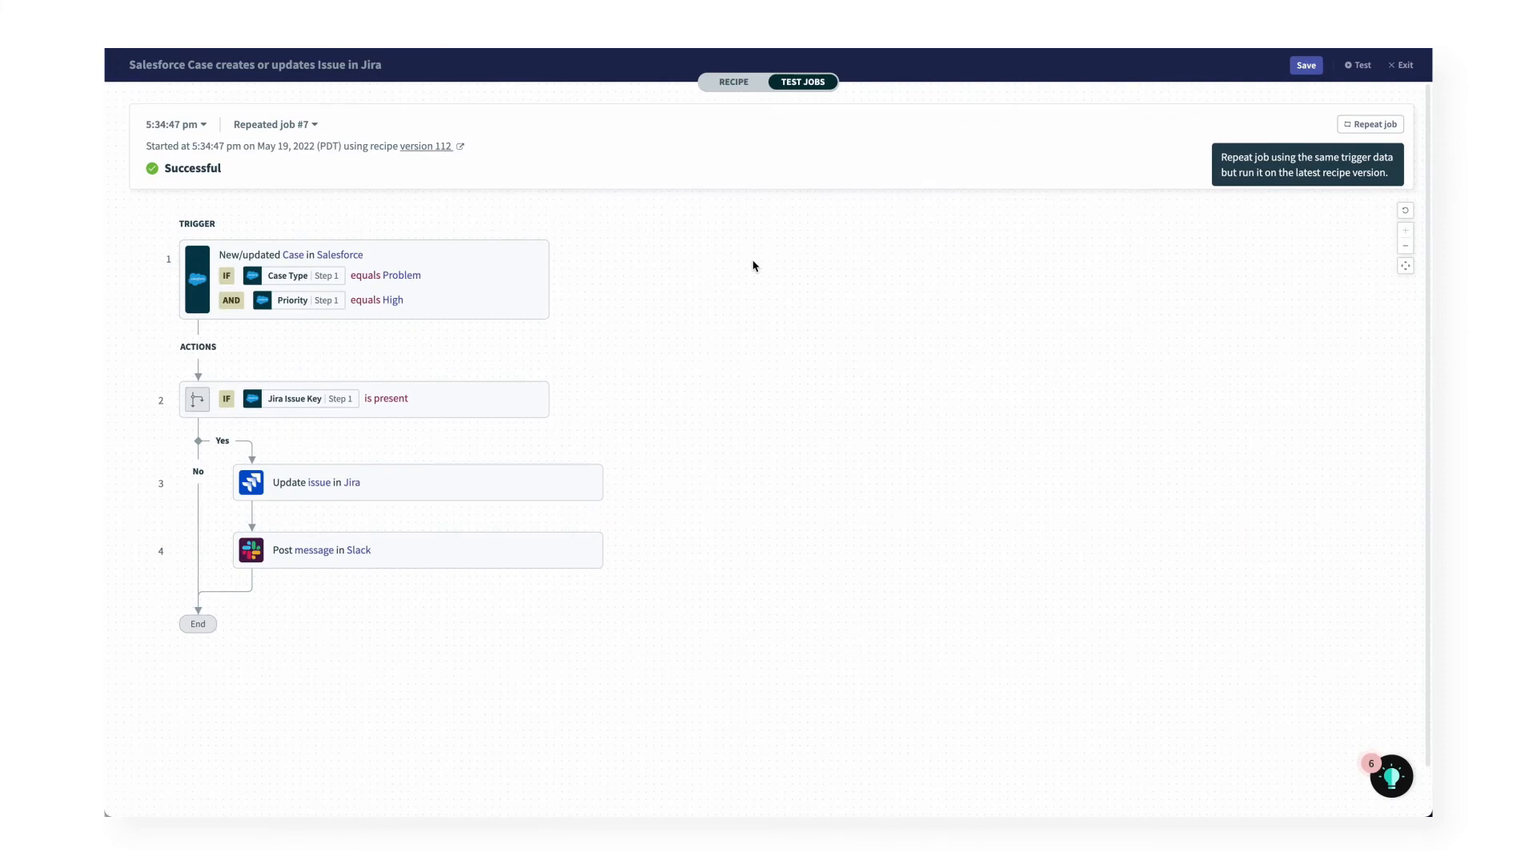
mouse_move(636, 457)
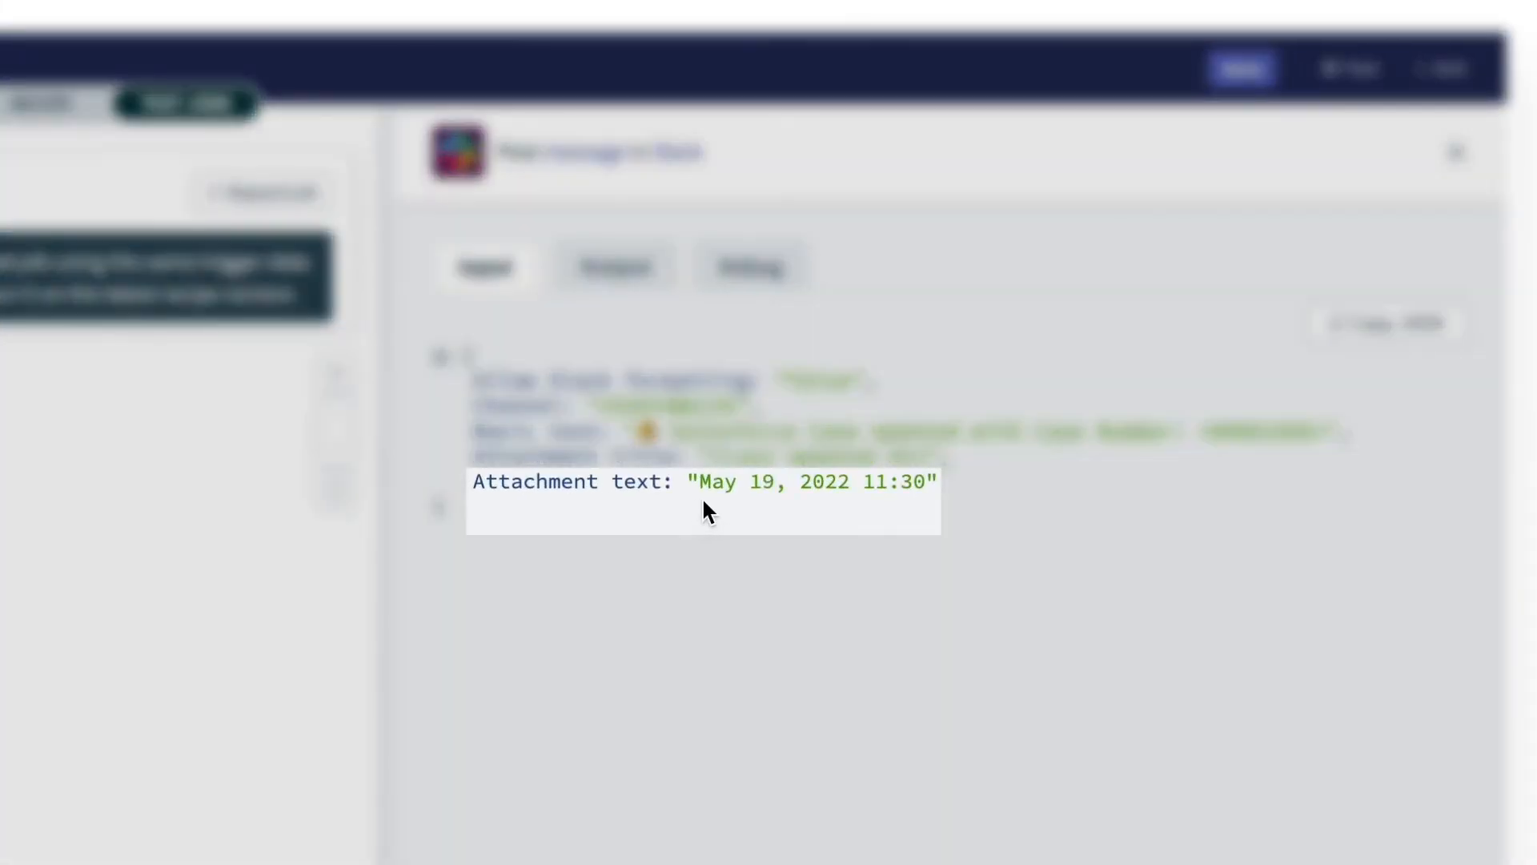
mouse_move(854, 517)
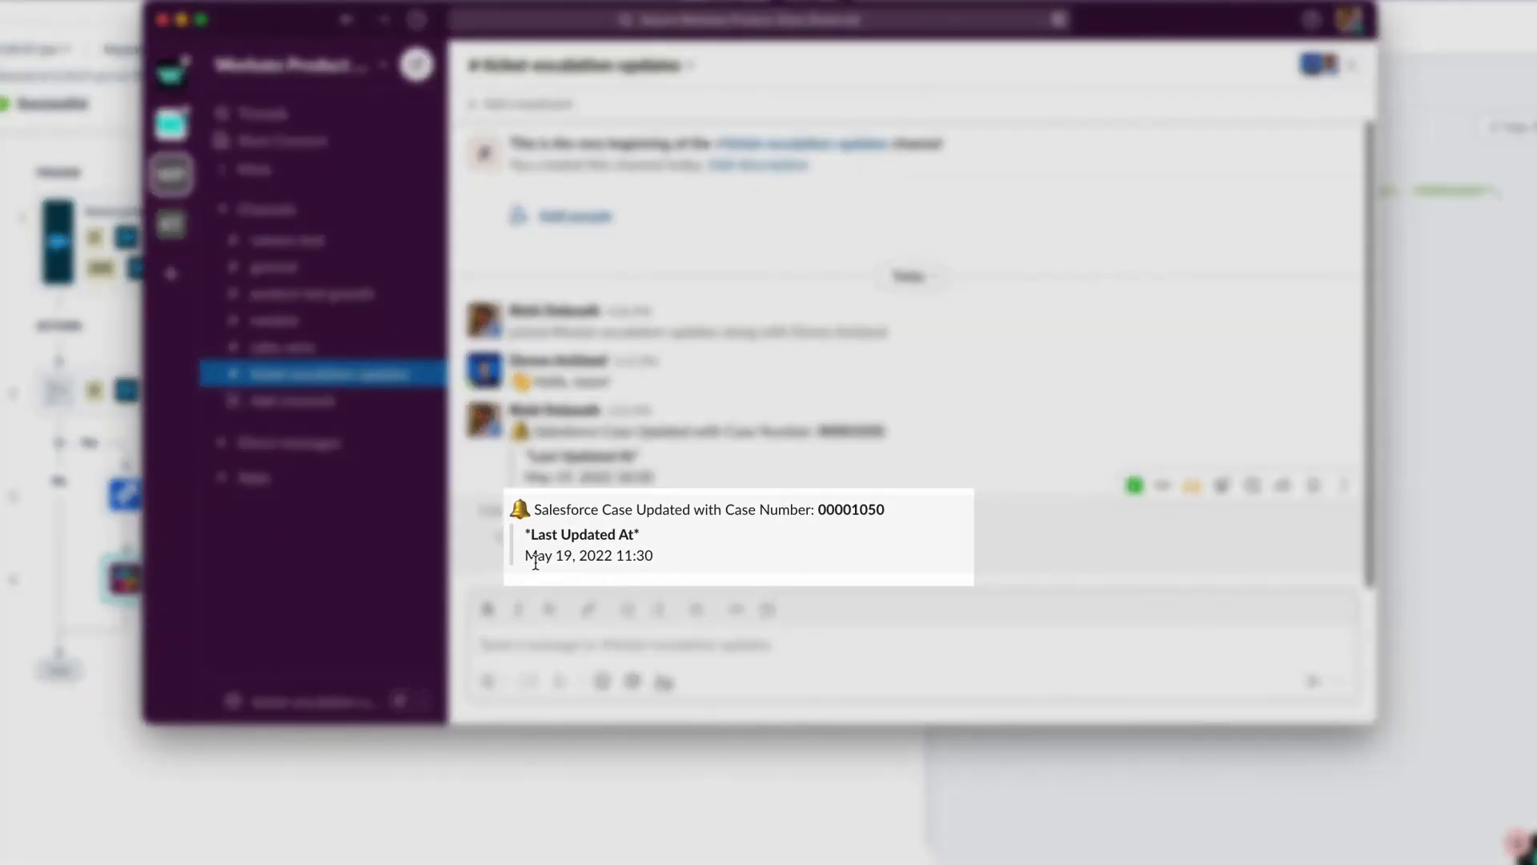
mouse_move(661, 573)
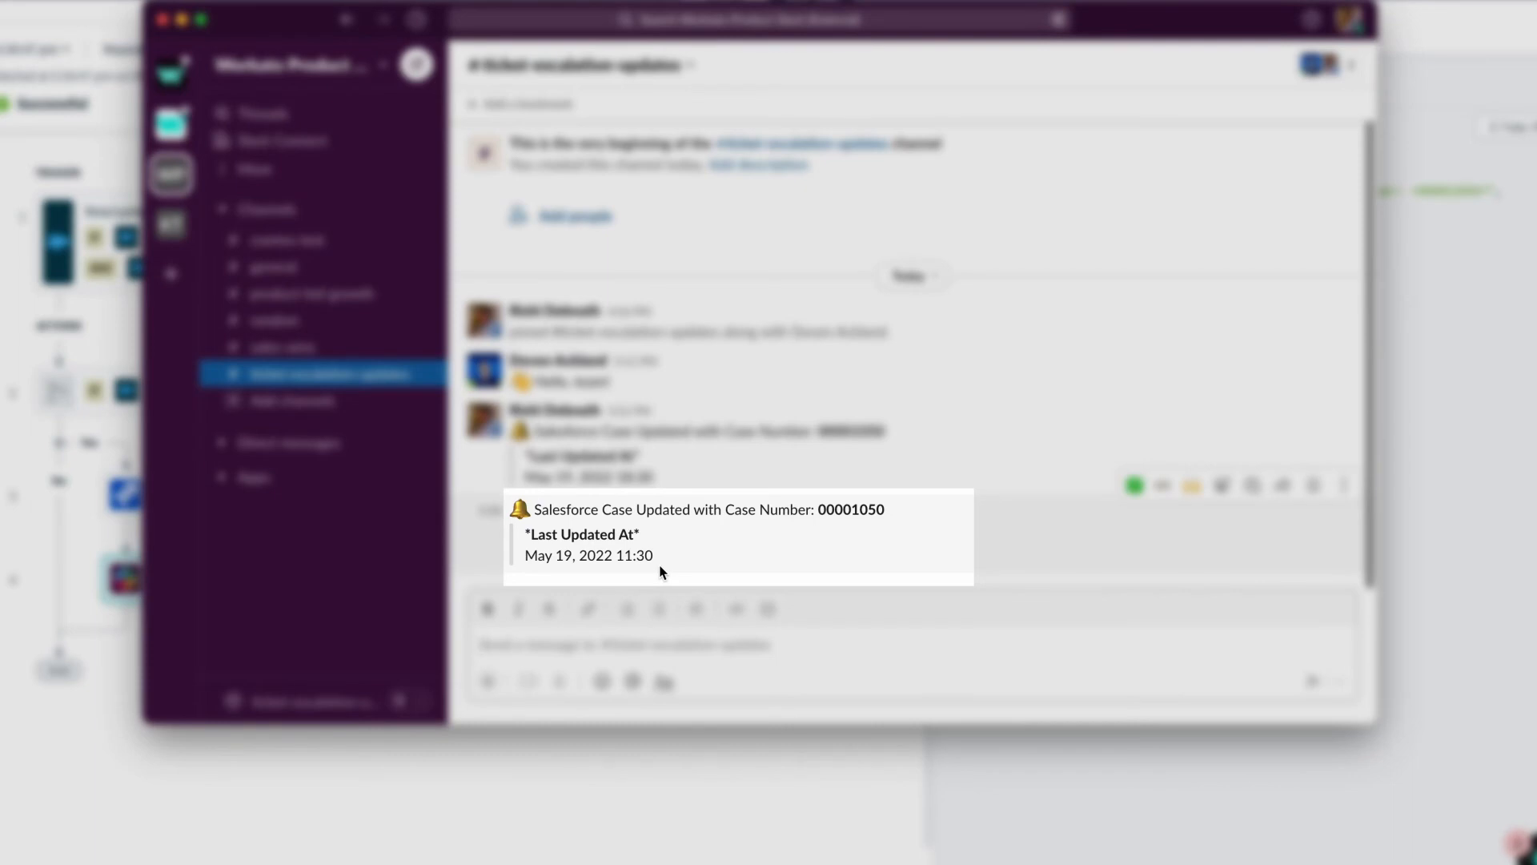